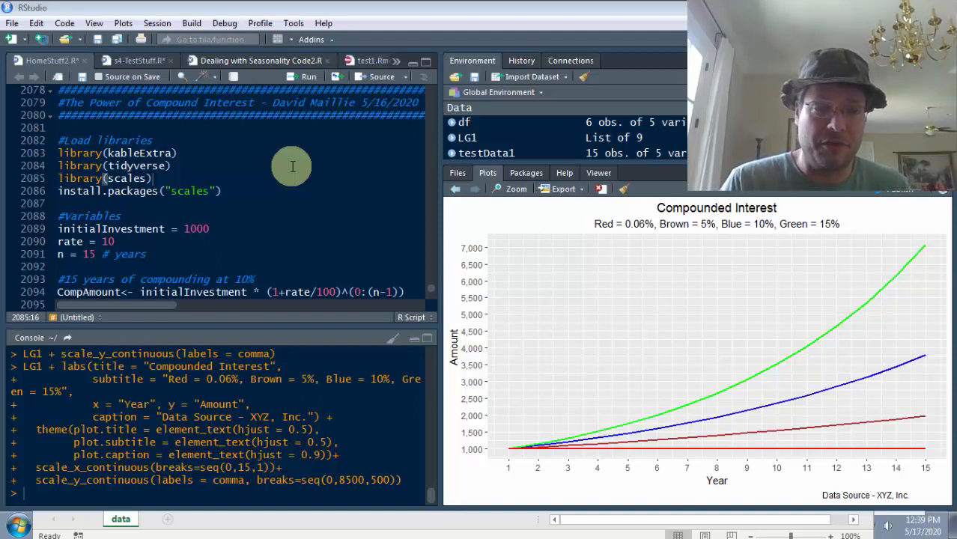
pyautogui.moveTo(282, 168)
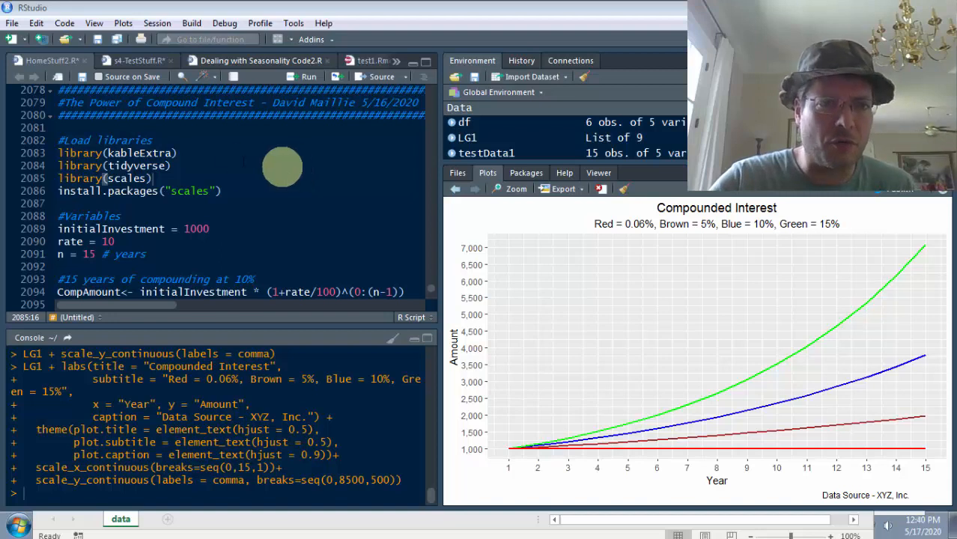
pyautogui.moveTo(310, 144)
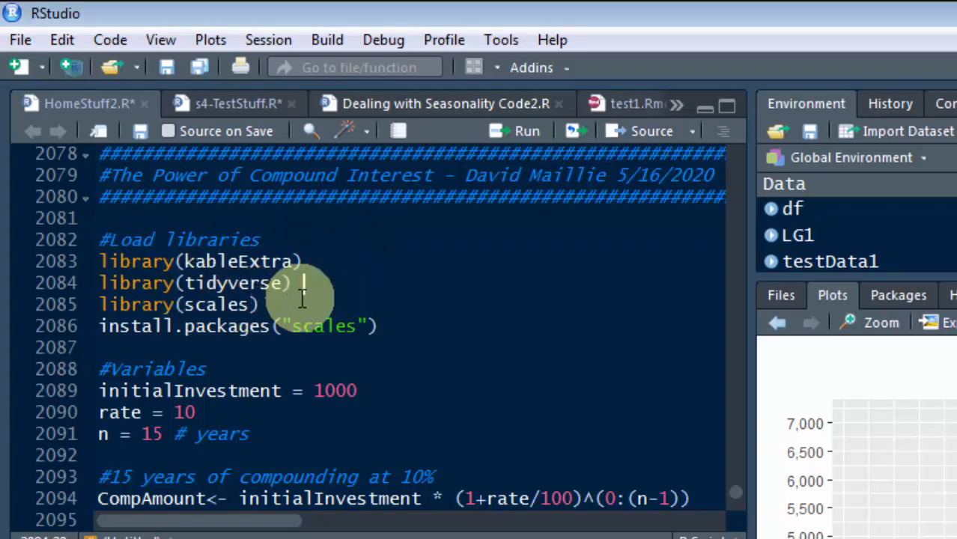
pyautogui.moveTo(386, 329)
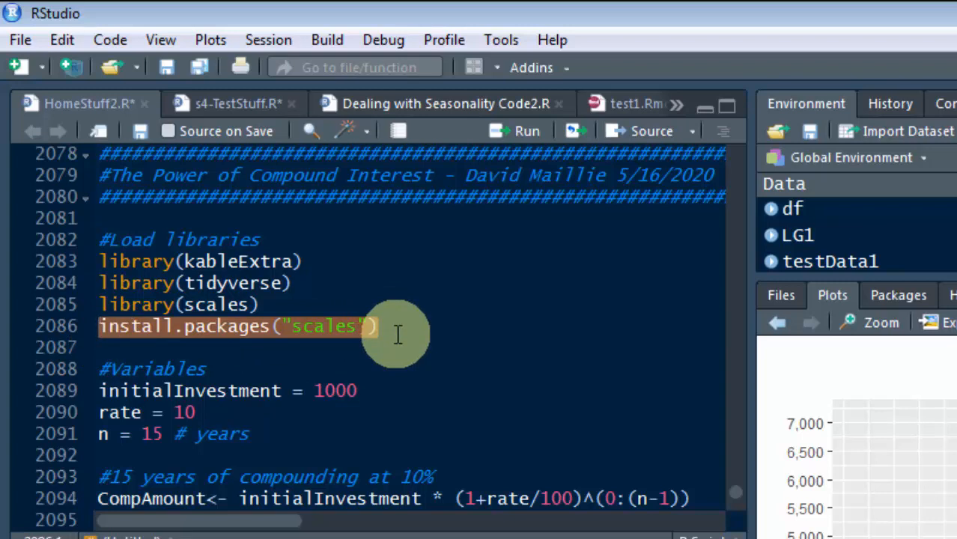
pyautogui.moveTo(435, 343)
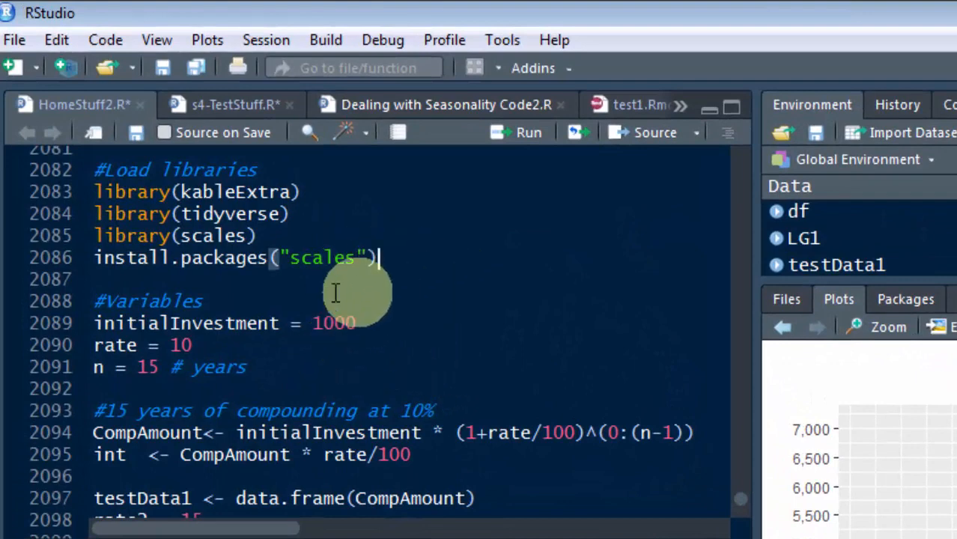
# Walk through the rate and CompAmount compounding formula lines, highlighting the formula.
pyautogui.click(129, 301)
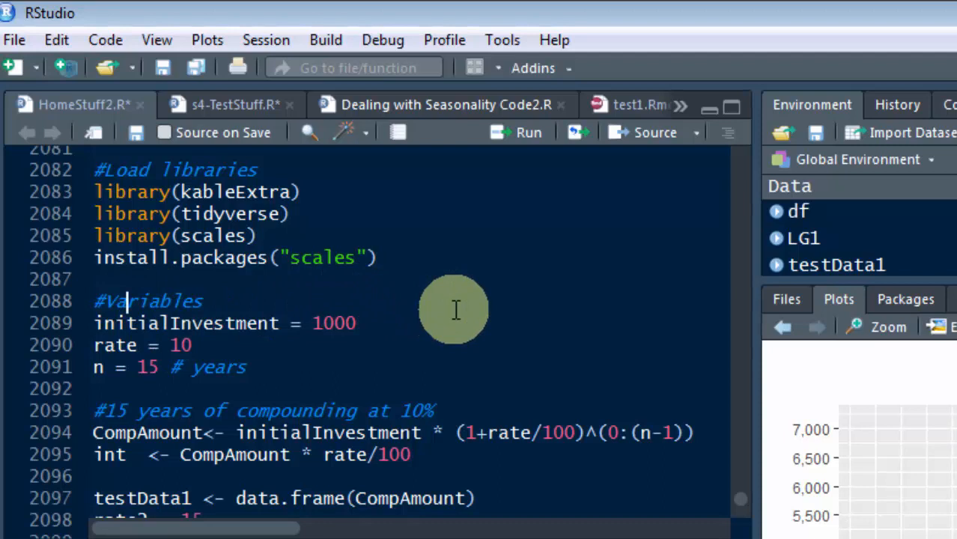
pyautogui.moveTo(228, 323)
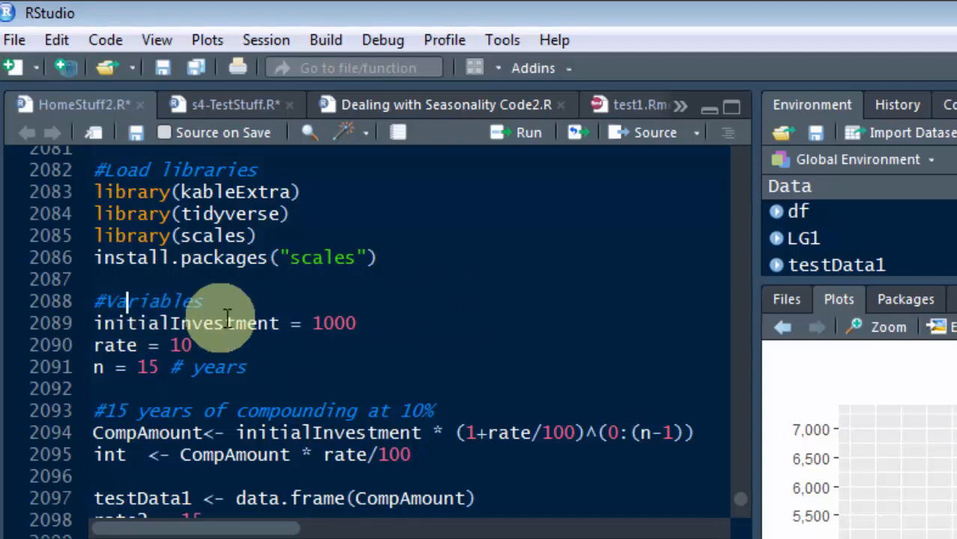
pyautogui.moveTo(389, 314)
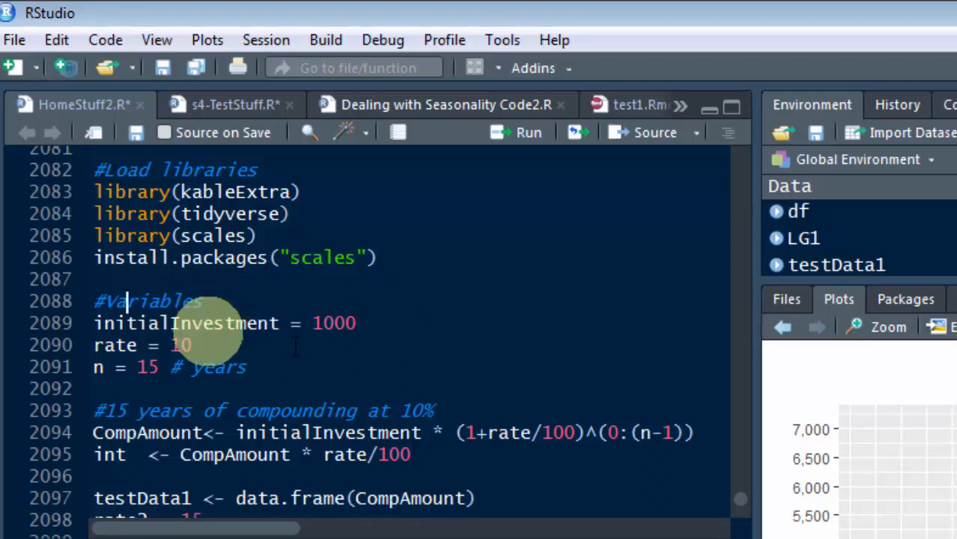
pyautogui.moveTo(380, 300)
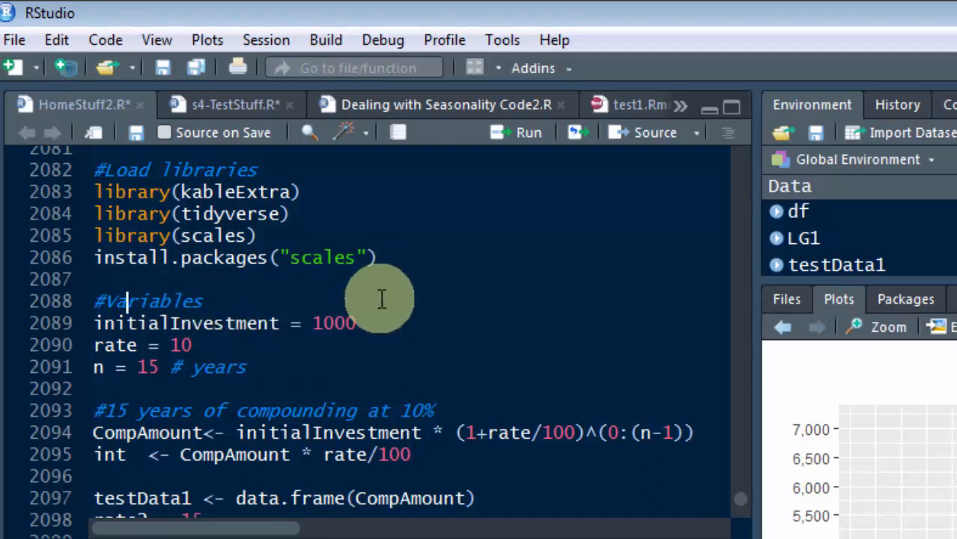
pyautogui.moveTo(200, 345)
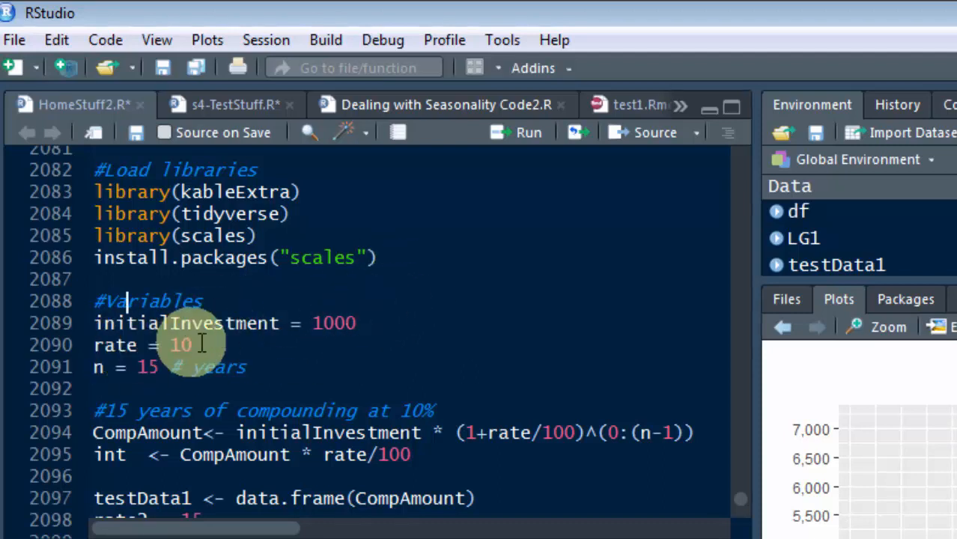
pyautogui.click(196, 344)
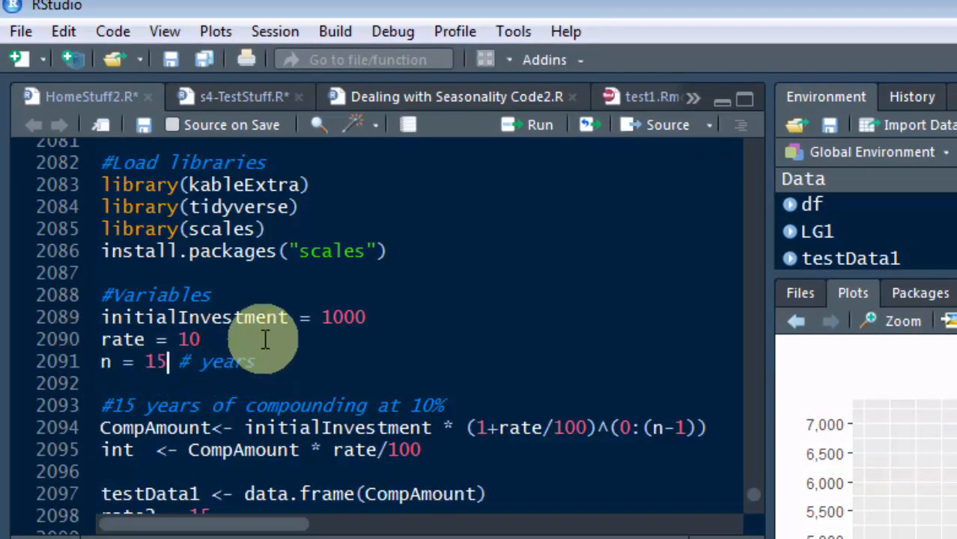
pyautogui.scroll(-3)
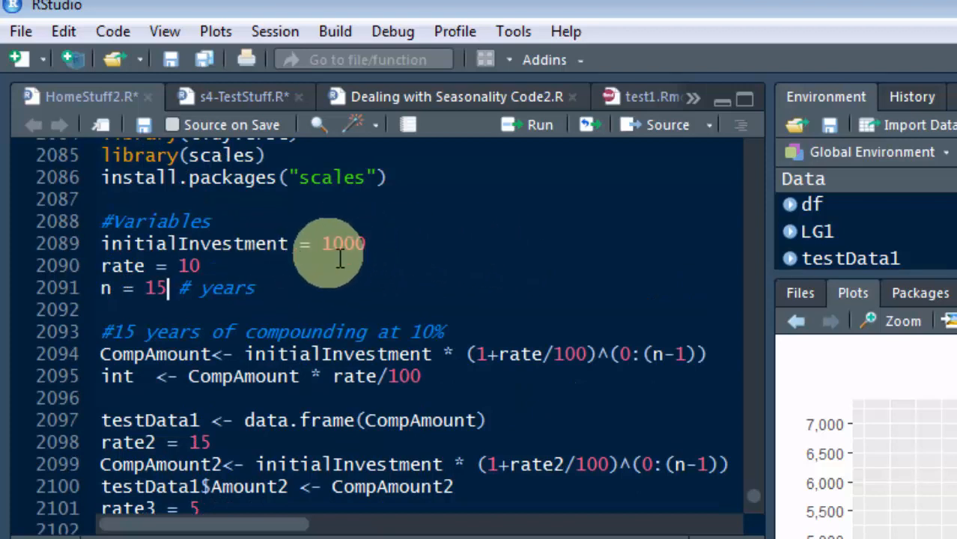
pyautogui.moveTo(584, 398)
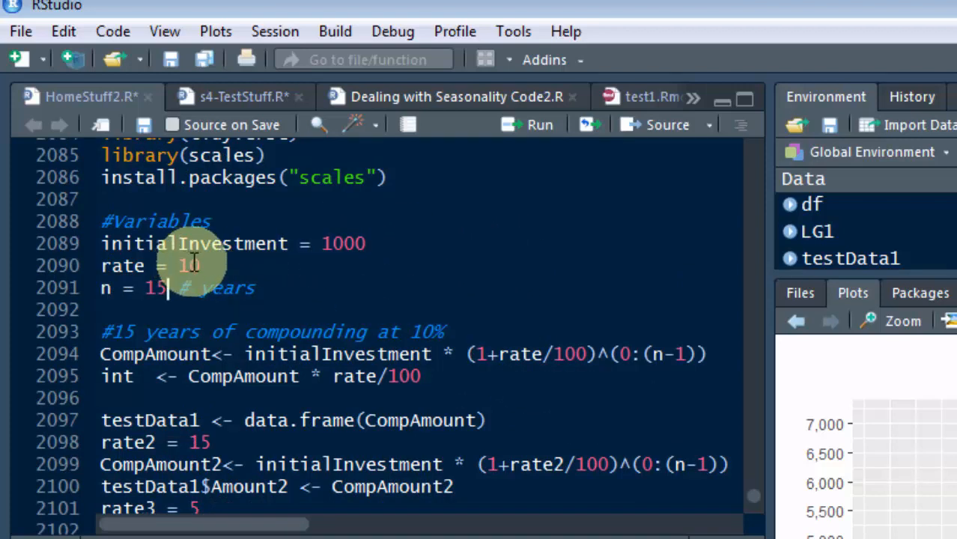
pyautogui.moveTo(512, 383)
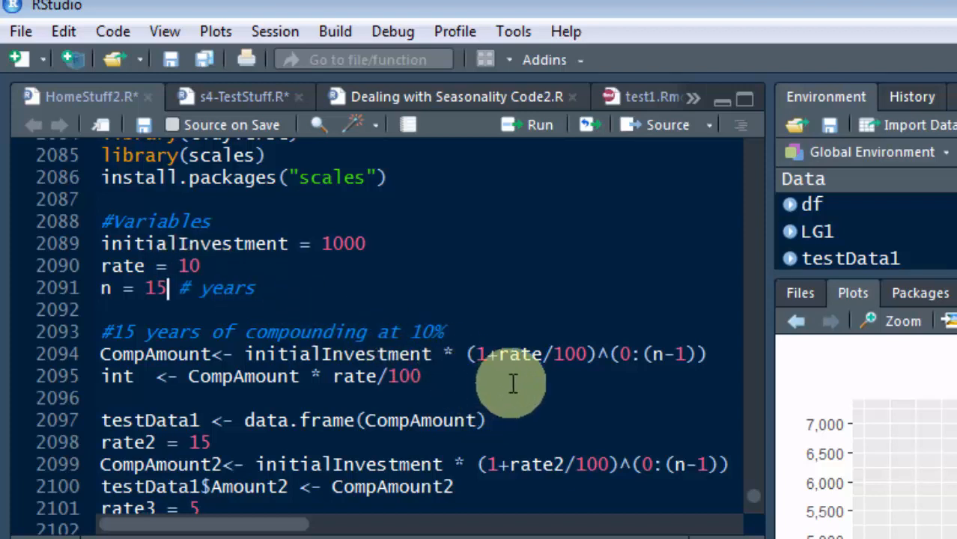
pyautogui.moveTo(501, 353)
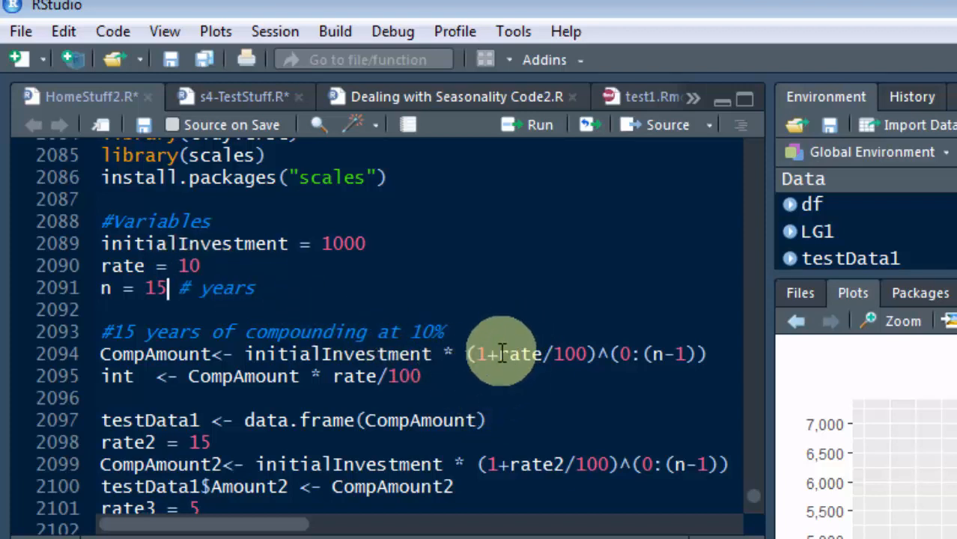
pyautogui.moveTo(602, 356)
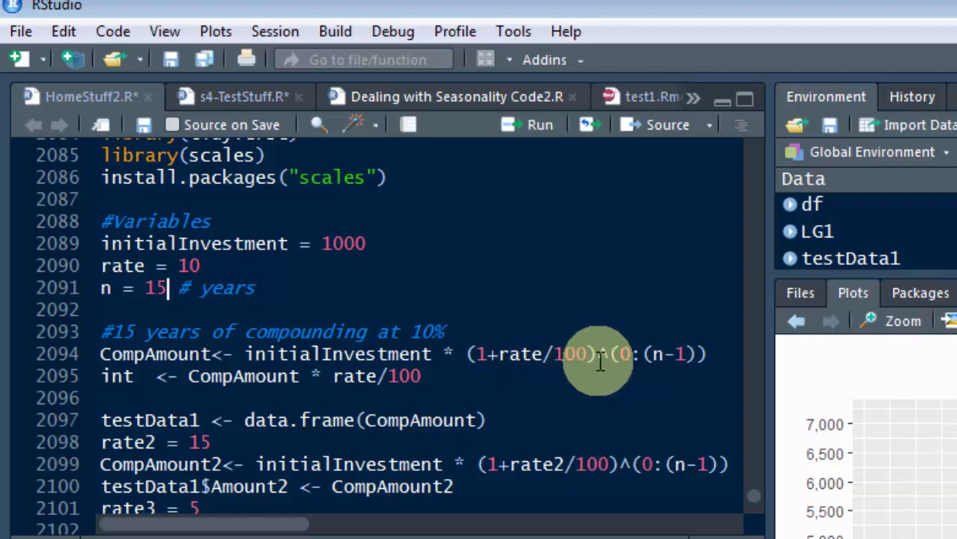
pyautogui.moveTo(650, 386)
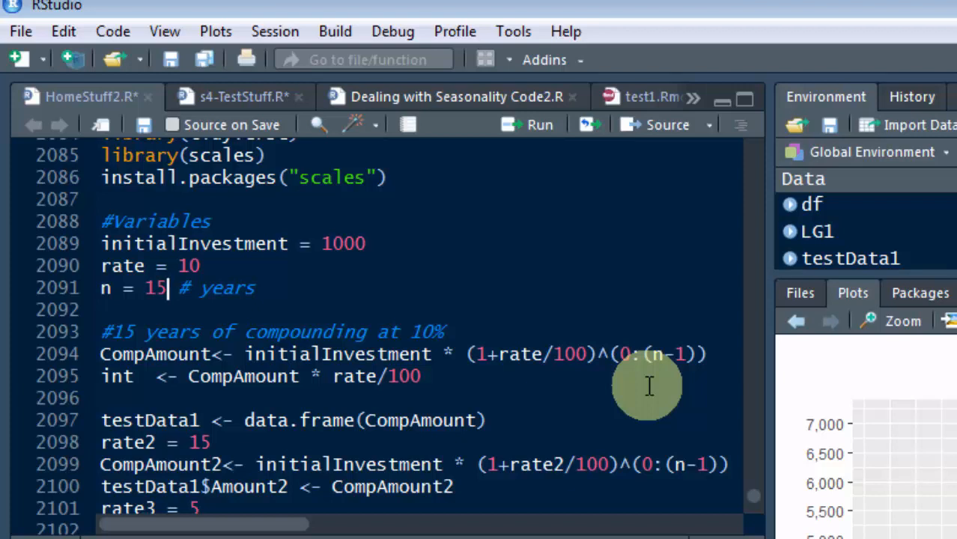
pyautogui.moveTo(354, 307)
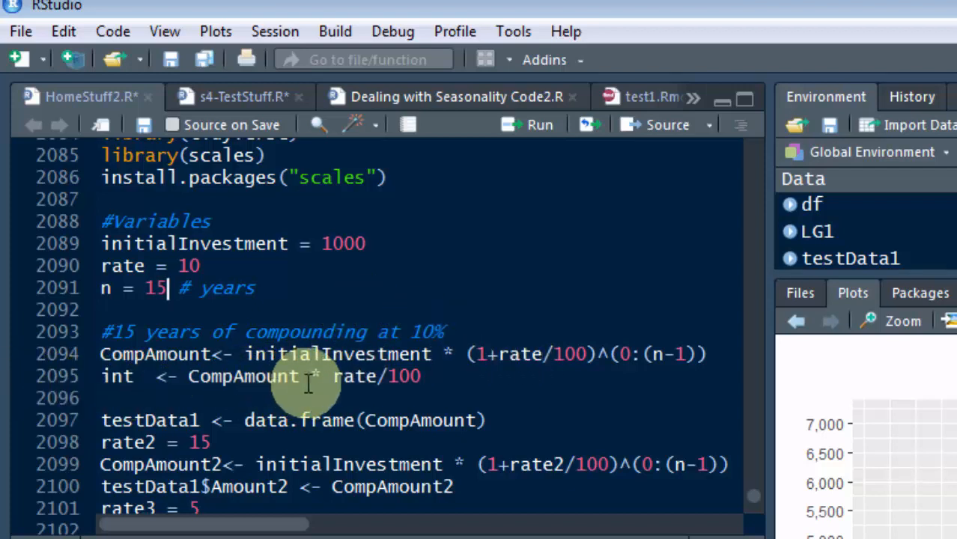
pyautogui.moveTo(363, 390)
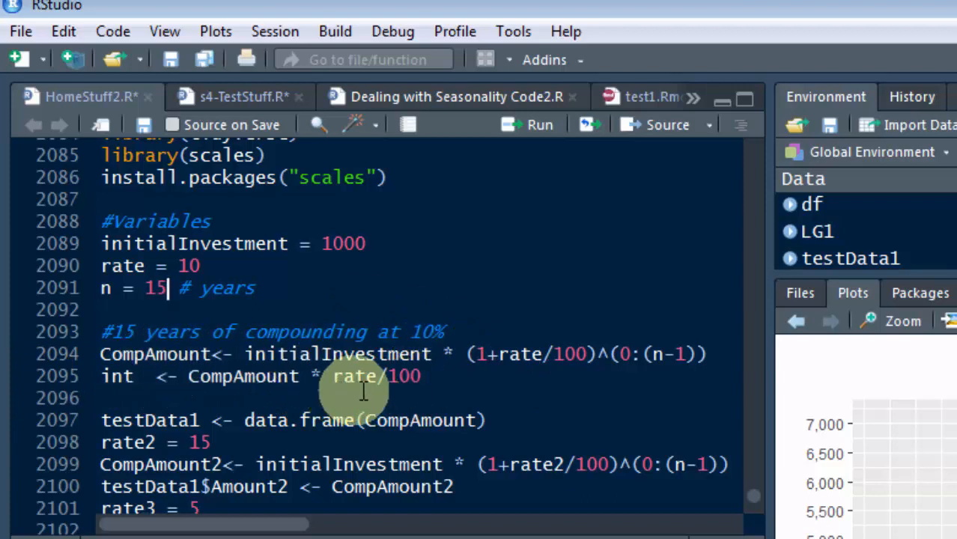
pyautogui.moveTo(465, 387)
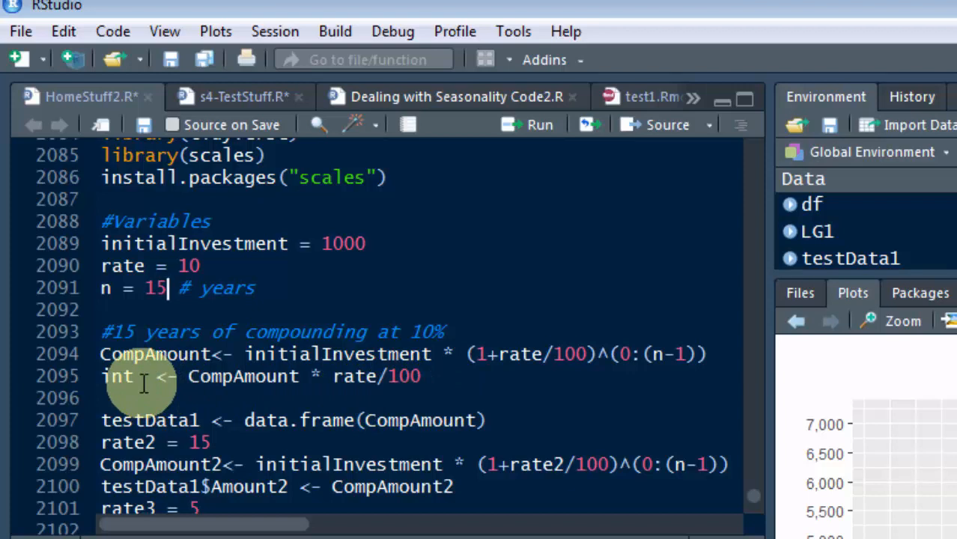
pyautogui.click(422, 377)
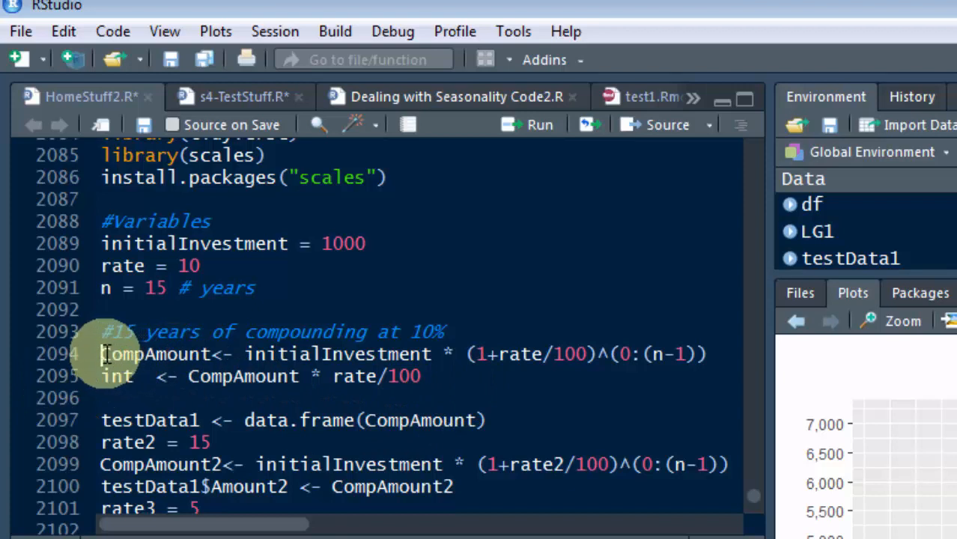
pyautogui.moveTo(101, 354); pyautogui.dragTo(706, 353)
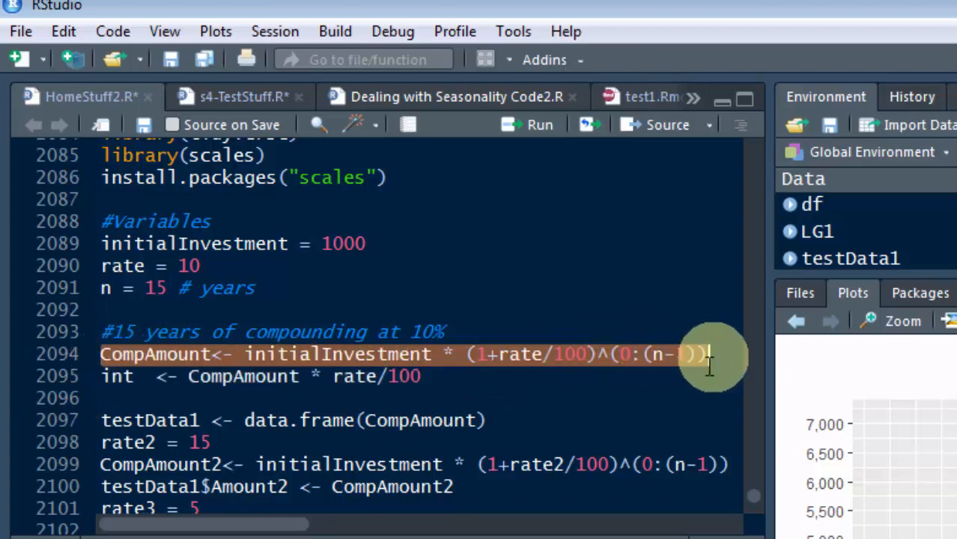
# Add a blank line after the testData1 <- data.frame(CompAmount) line.
pyautogui.scroll(-3)
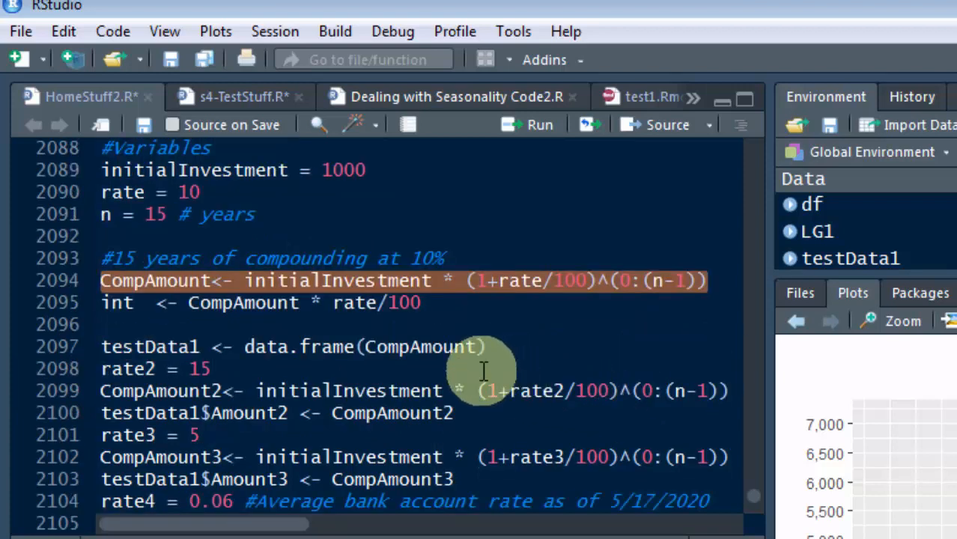
pyautogui.moveTo(224, 336)
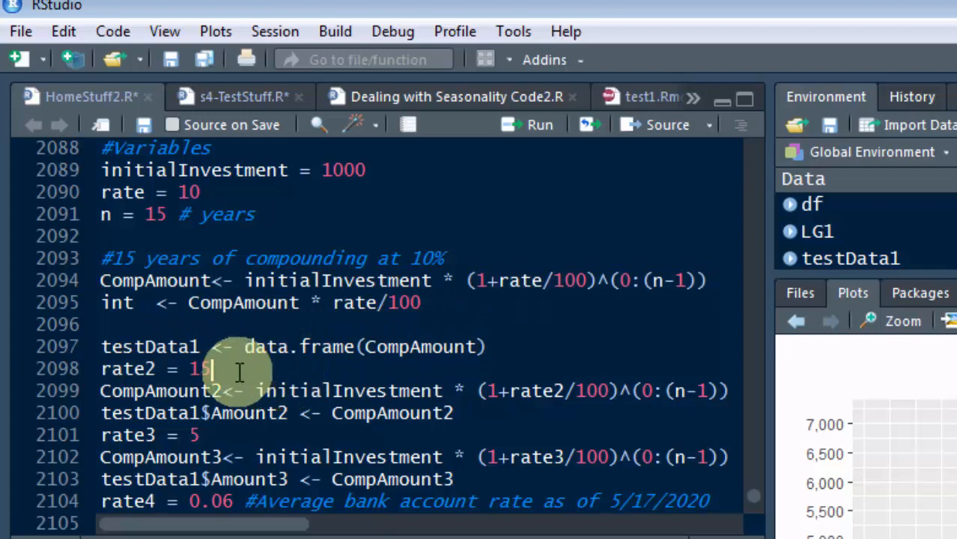
pyautogui.click(482, 348)
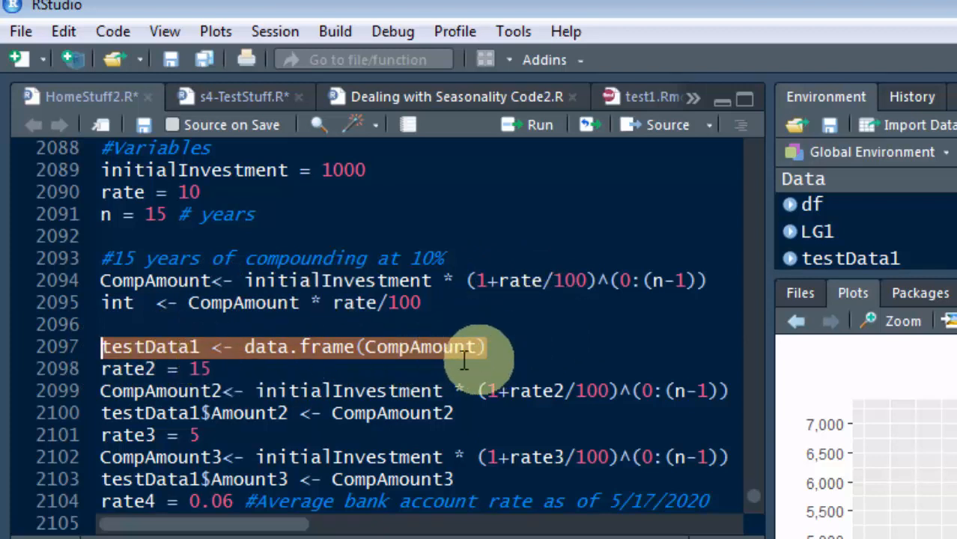
pyautogui.click(508, 347)
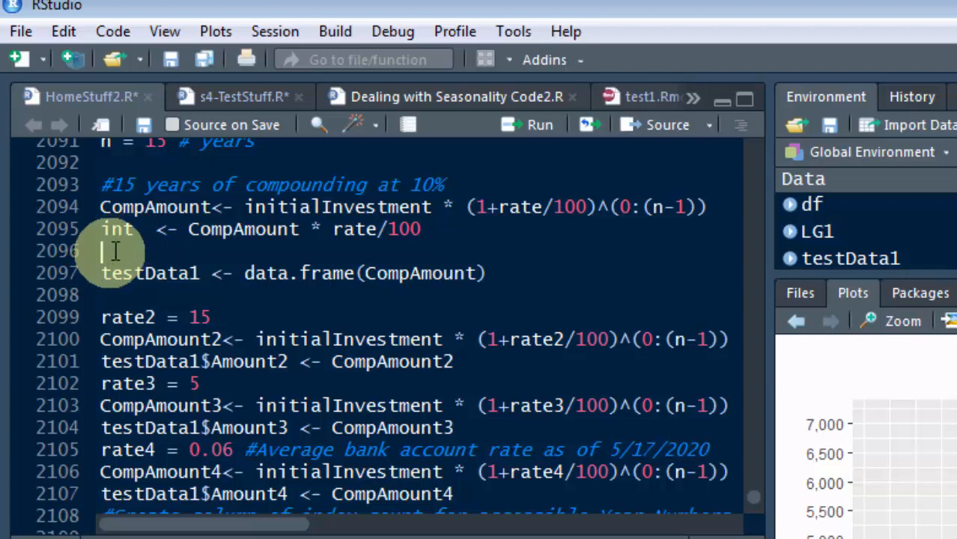
pyautogui.press('Backspace')
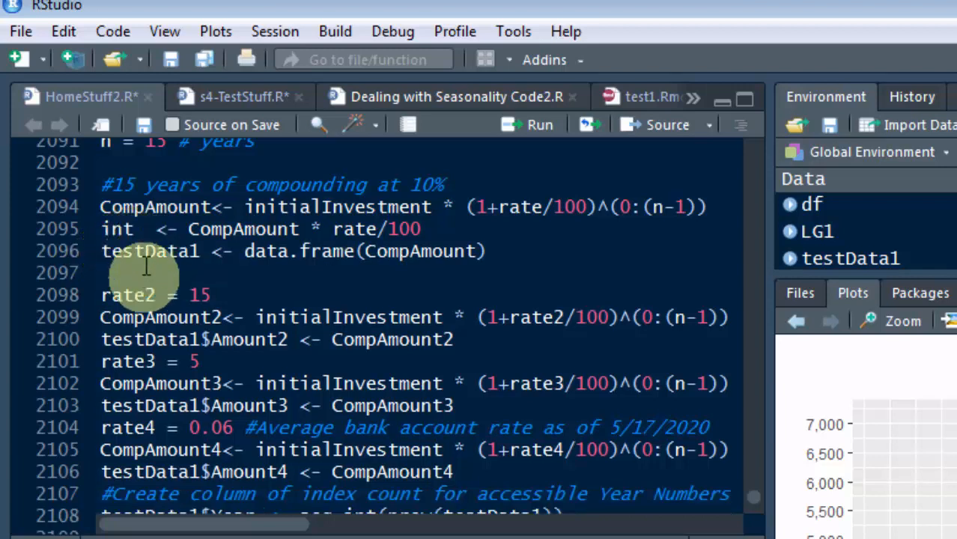
pyautogui.click(104, 272)
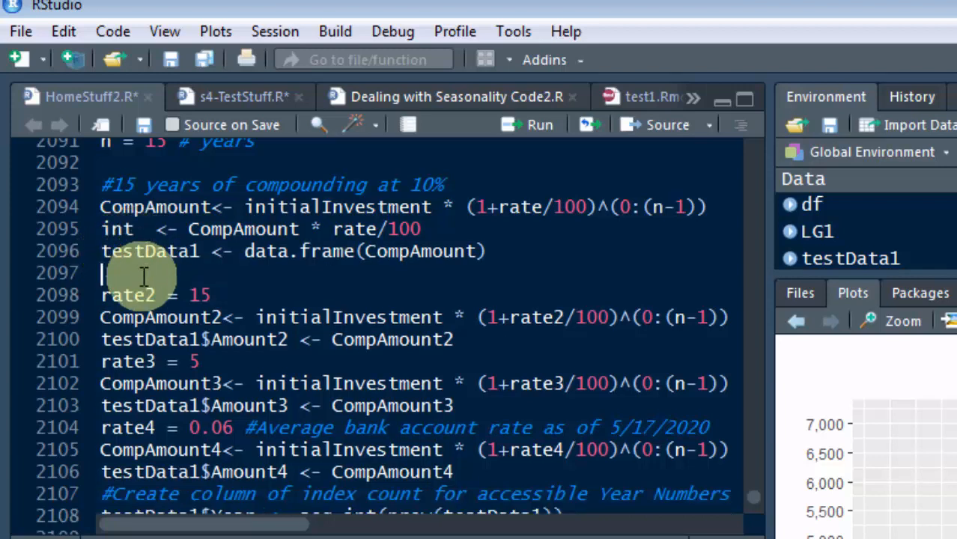
pyautogui.write('#Add d')
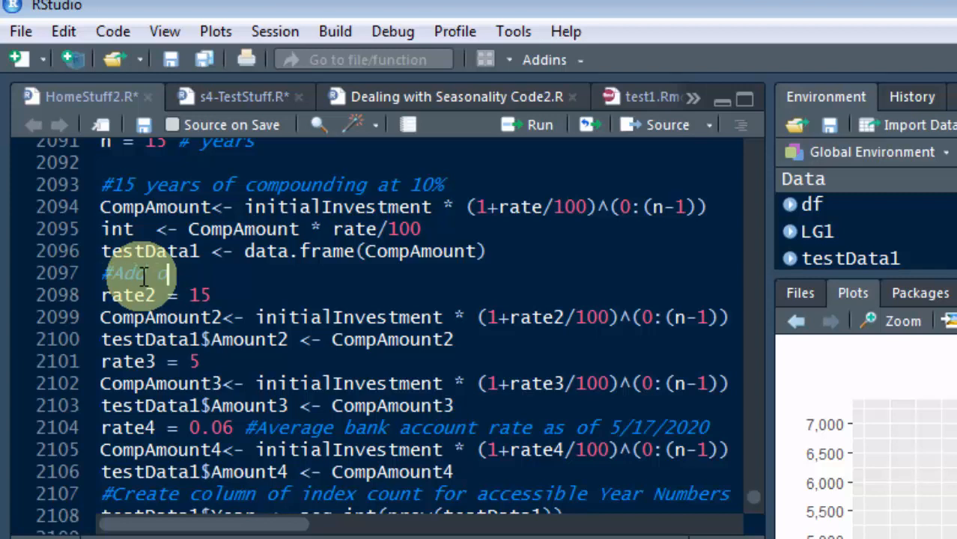
pyautogui.write('other inter')
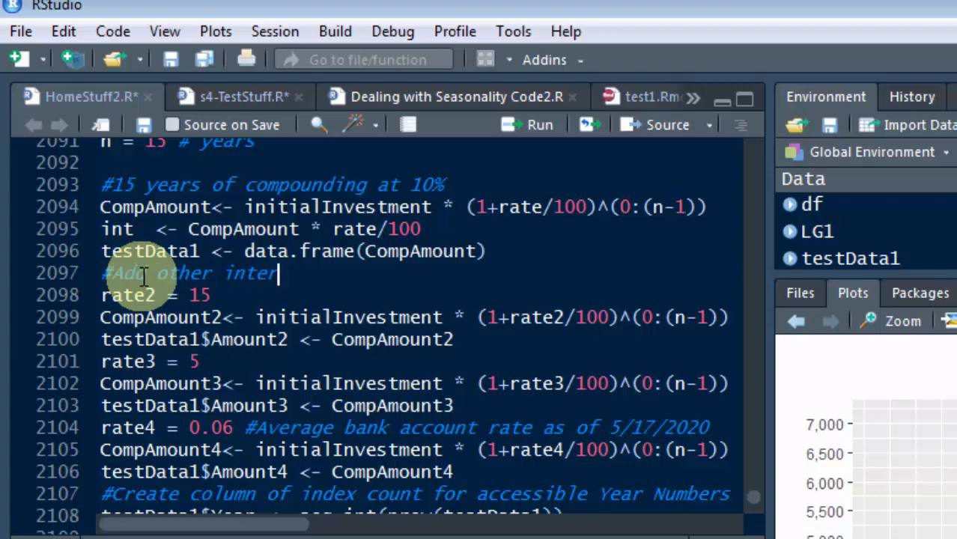
pyautogui.write('est rates')
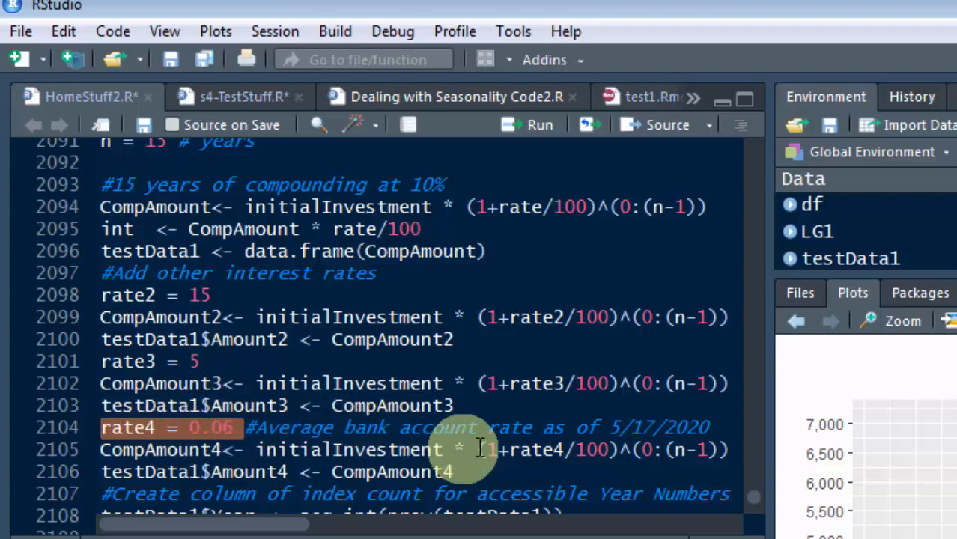
pyautogui.moveTo(674, 447)
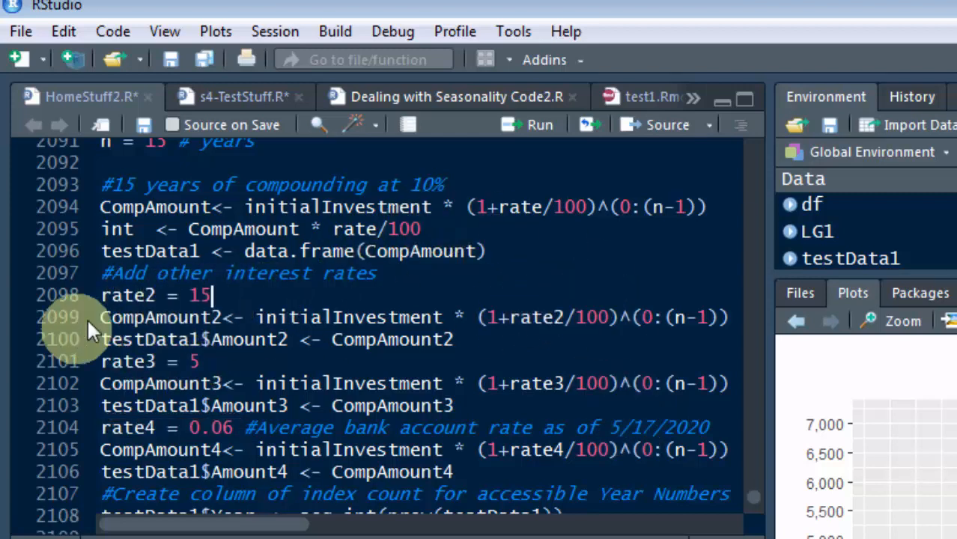
pyautogui.click(656, 317)
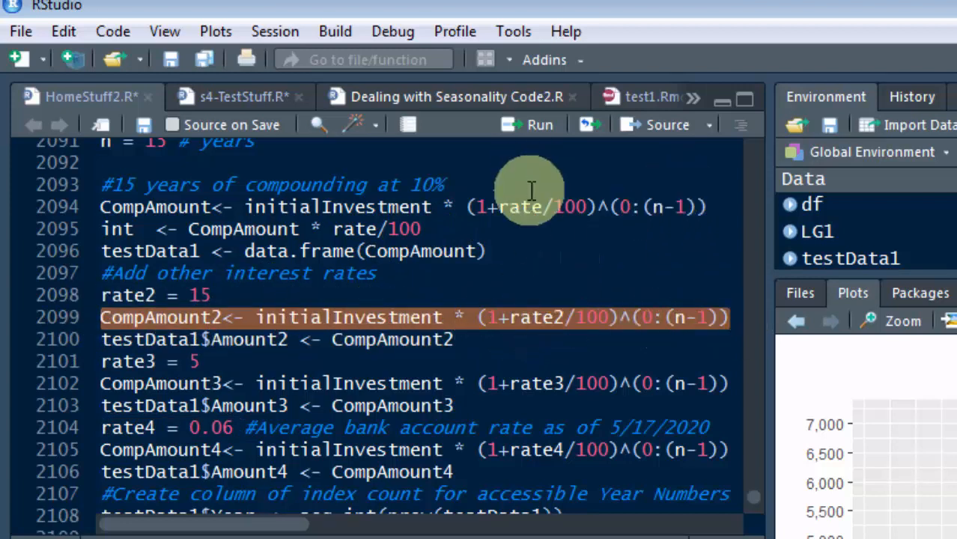
pyautogui.moveTo(257, 323)
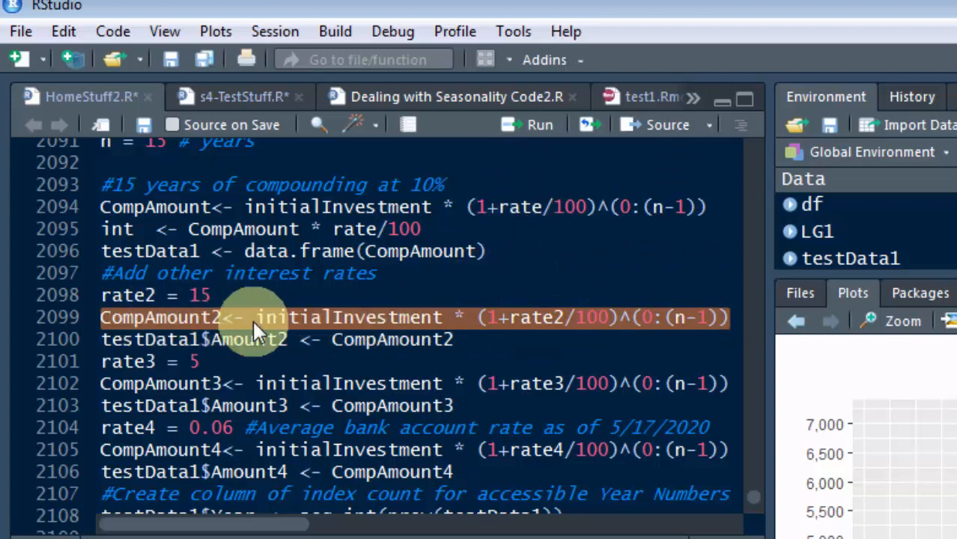
pyautogui.moveTo(217, 344)
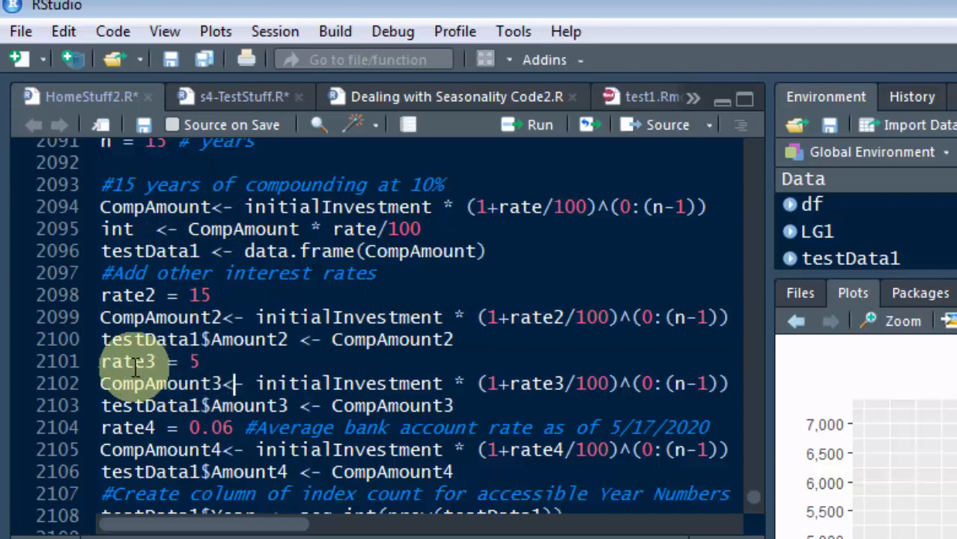
pyautogui.moveTo(434, 380)
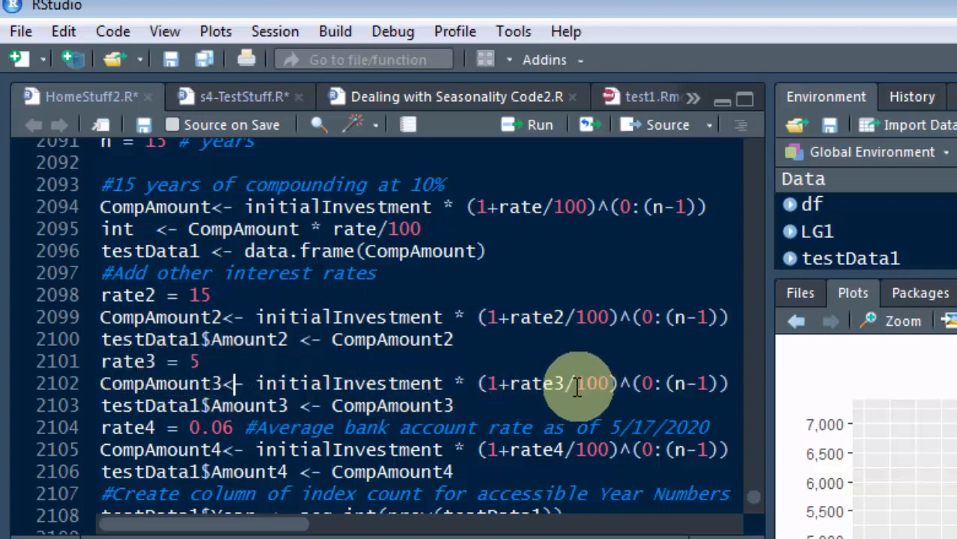
pyautogui.moveTo(669, 361)
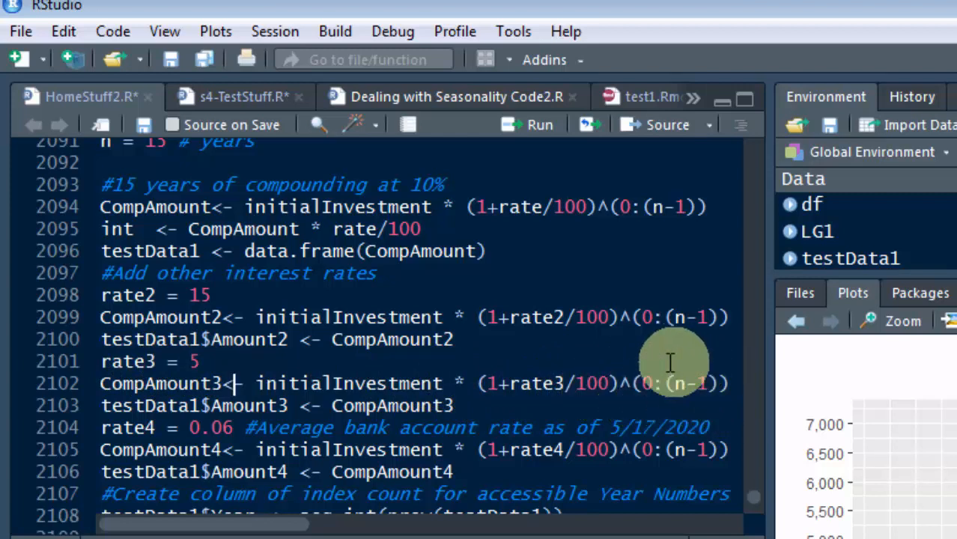
pyautogui.moveTo(501, 457)
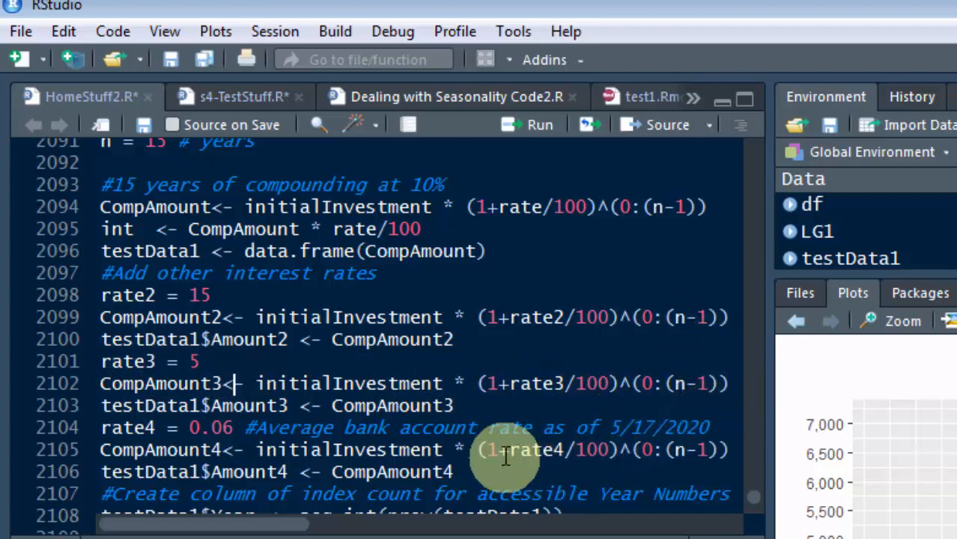
pyautogui.moveTo(292, 428)
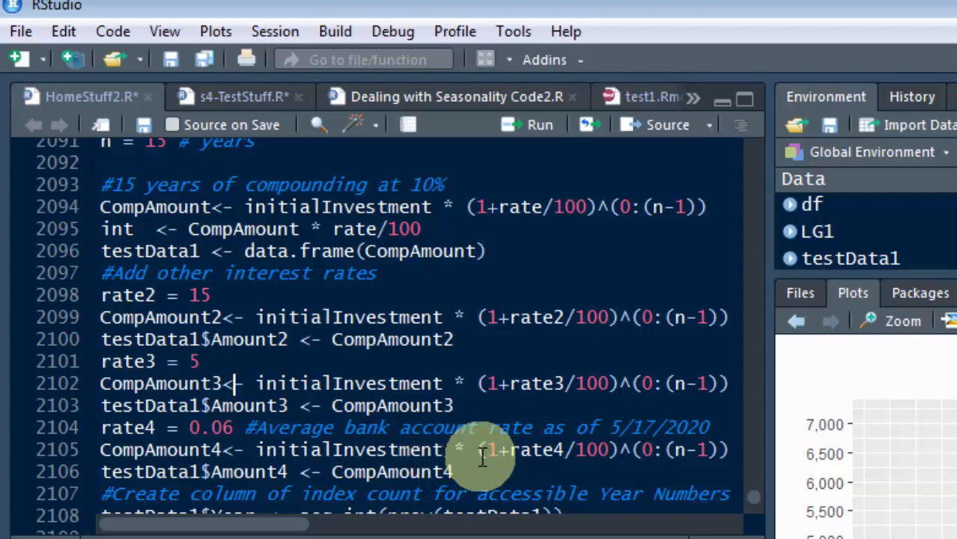
pyautogui.moveTo(662, 456)
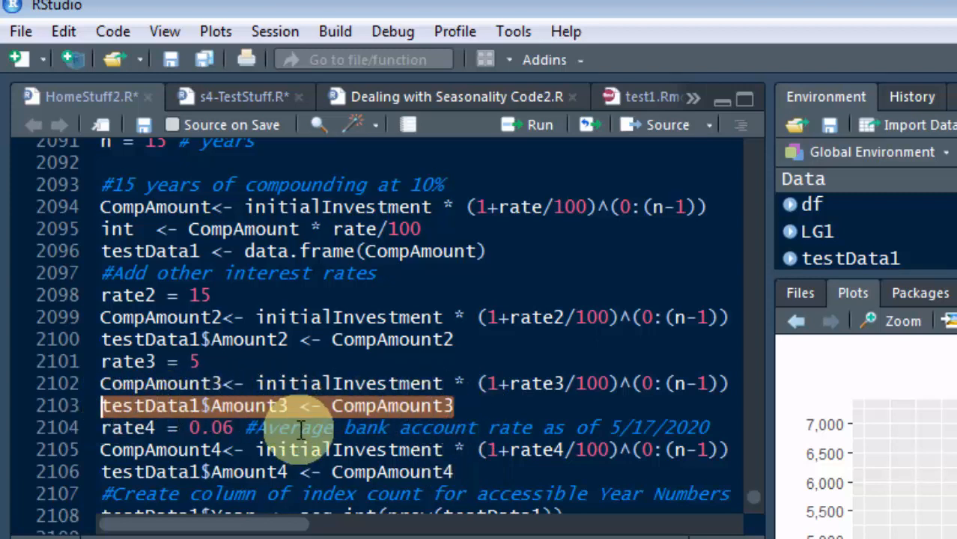
pyautogui.moveTo(289, 428)
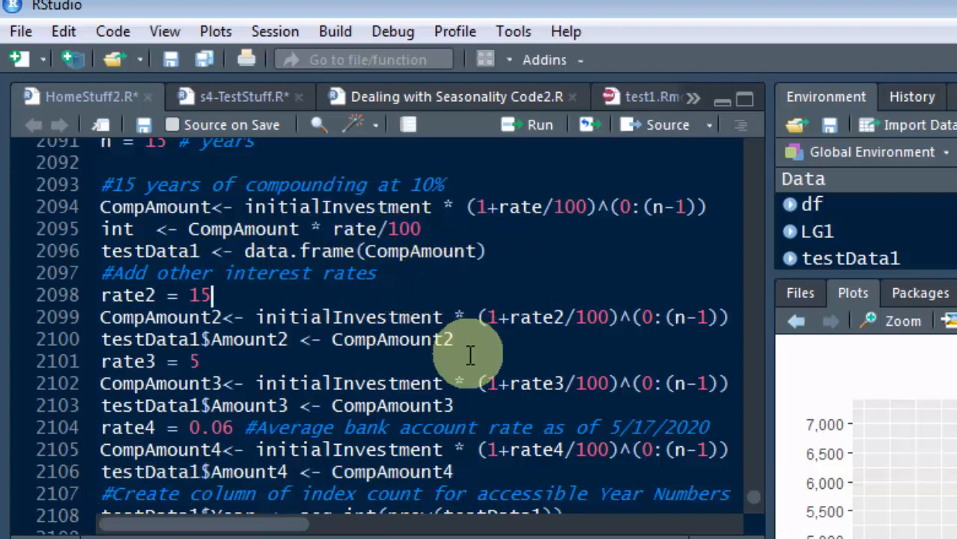
pyautogui.moveTo(485, 349)
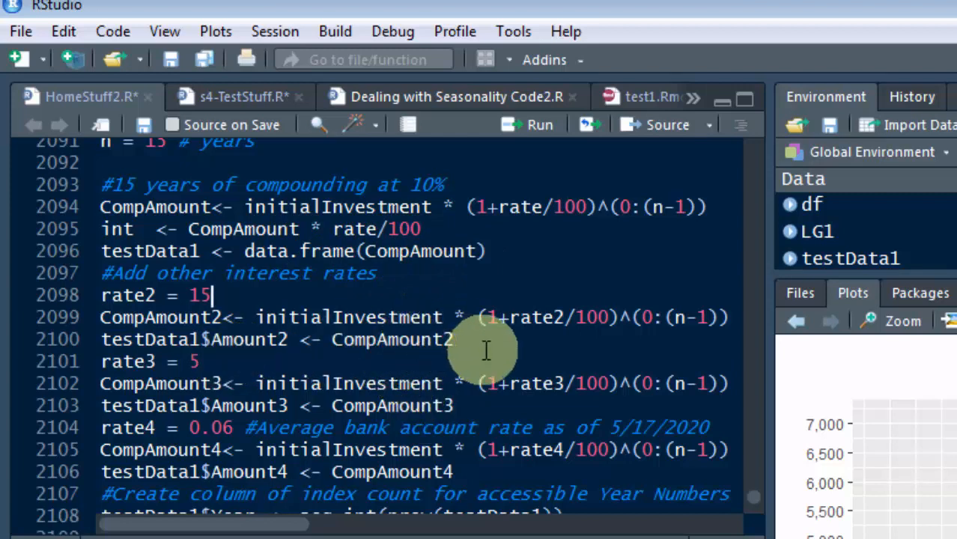
pyautogui.moveTo(482, 390)
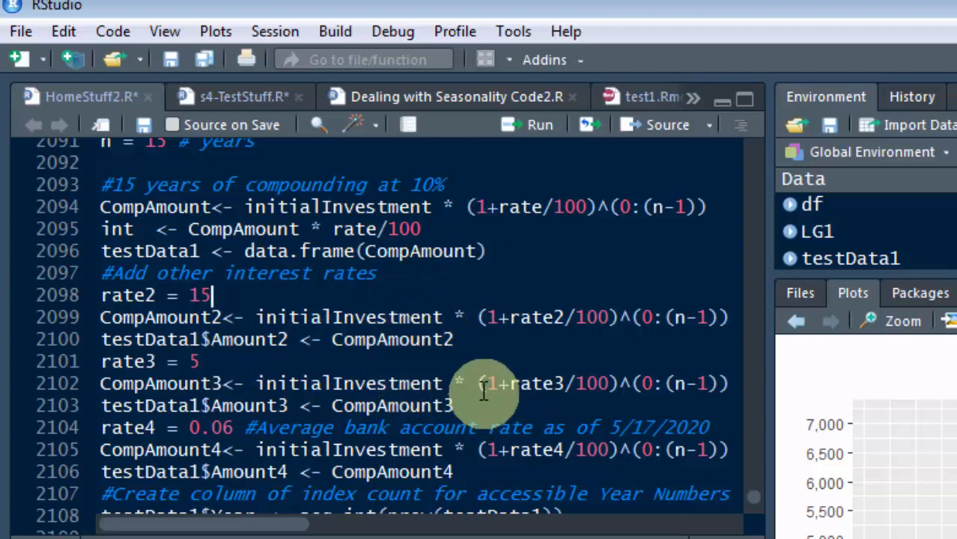
# Run seq.int(nrow(testData1)) so the console lists 1 through 15.
pyautogui.scroll(-3)
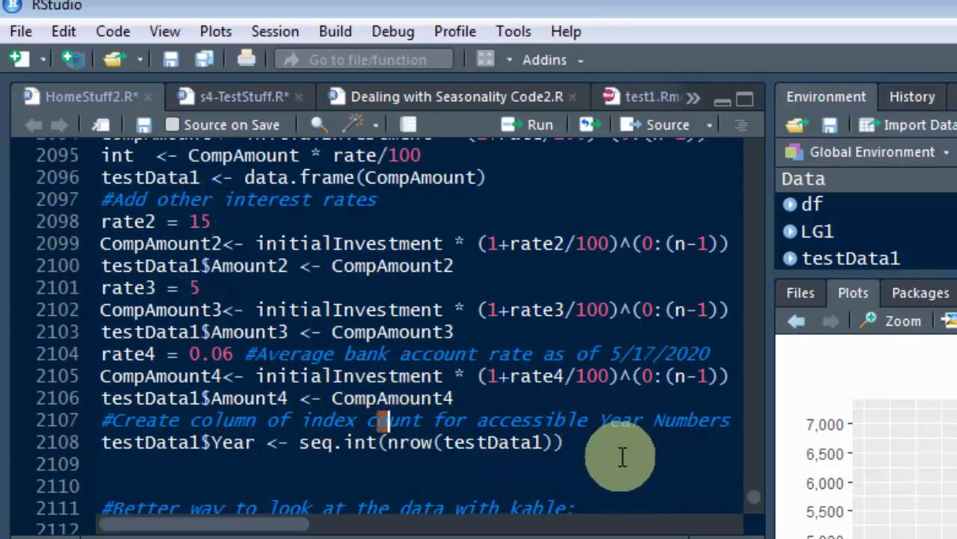
pyautogui.moveTo(616, 457)
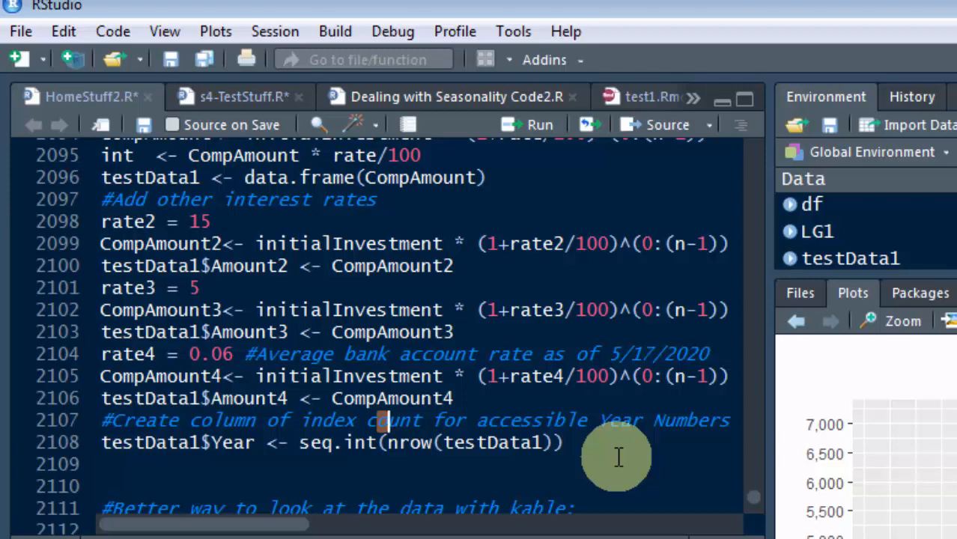
pyautogui.moveTo(584, 440)
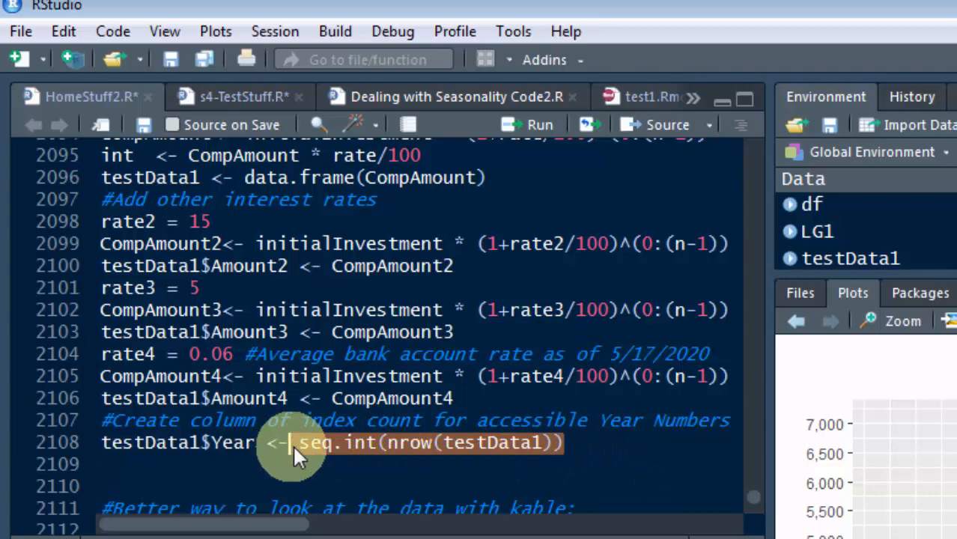
pyautogui.moveTo(359, 464)
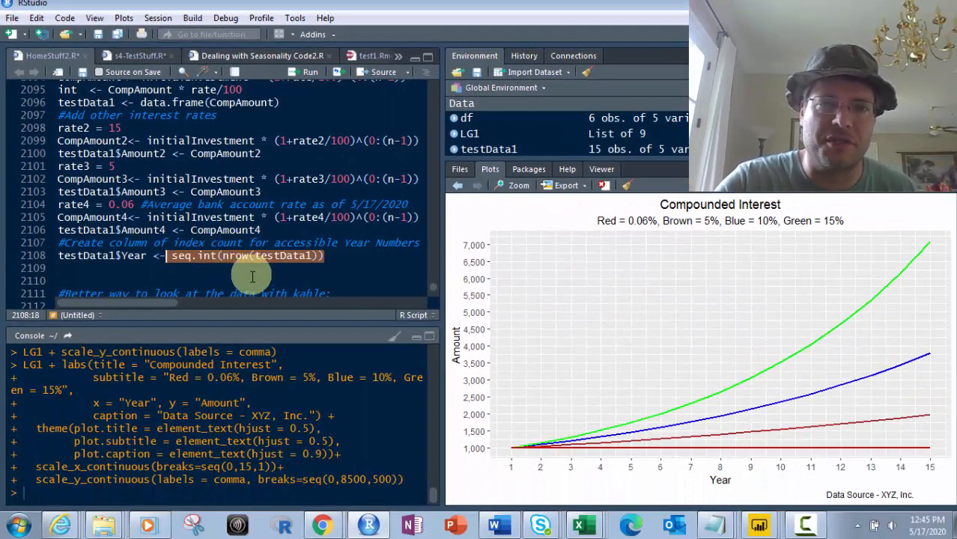
pyautogui.moveTo(120, 255)
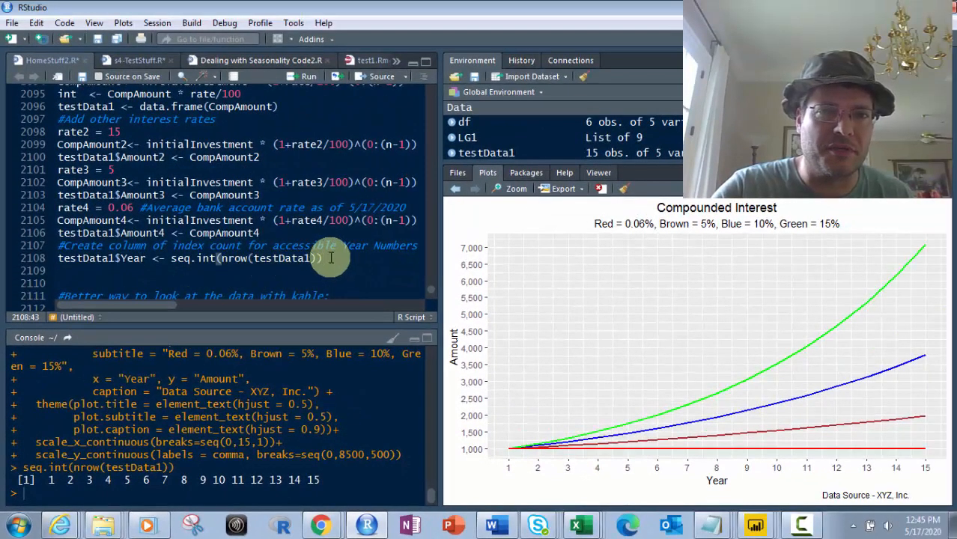
# Run the rate2-through-Year block, giving testData1 15 rows of 5 variables.
pyautogui.moveTo(56, 107); pyautogui.dragTo(322, 258)
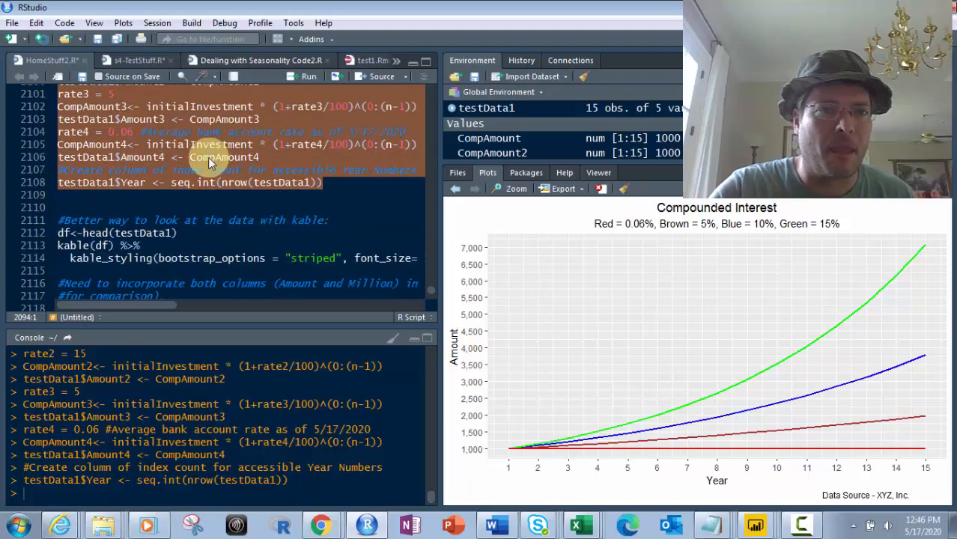
# Show head(testData1) as a striped kable table in the Viewer.
pyautogui.scroll(-3)
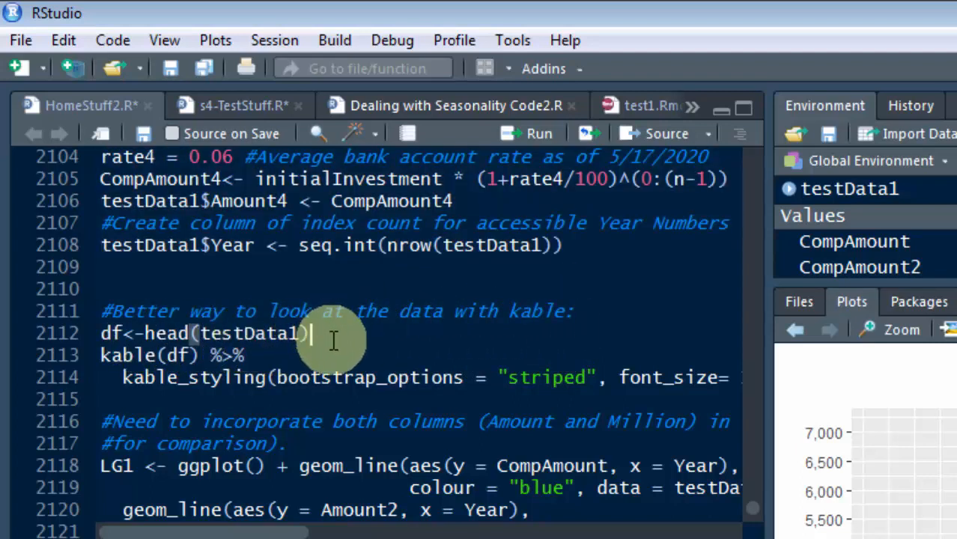
pyautogui.moveTo(332, 360)
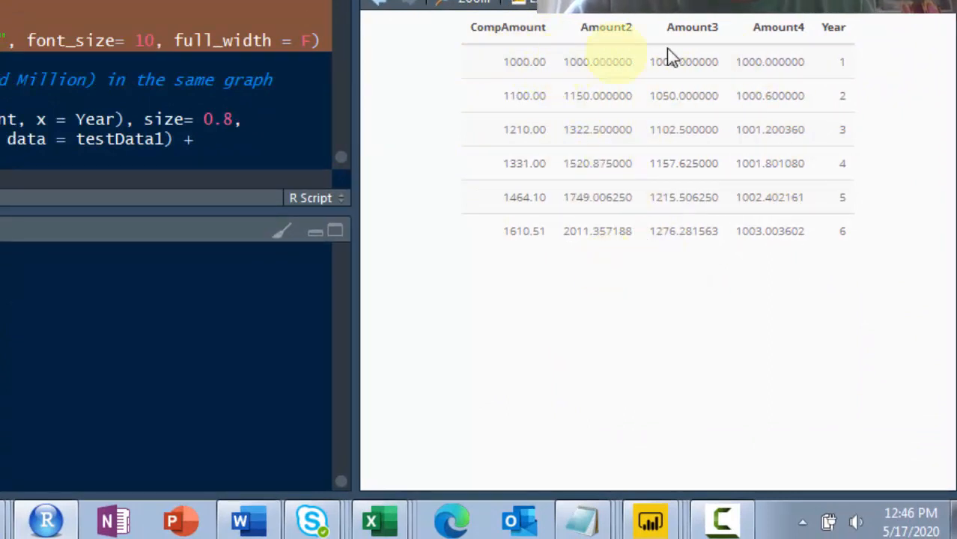
pyautogui.moveTo(647, 63)
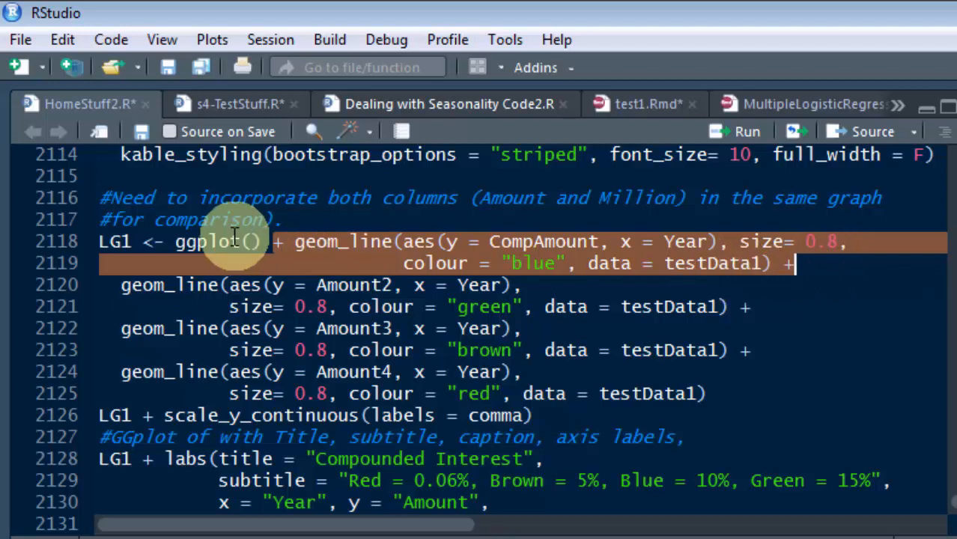
pyautogui.moveTo(162, 211)
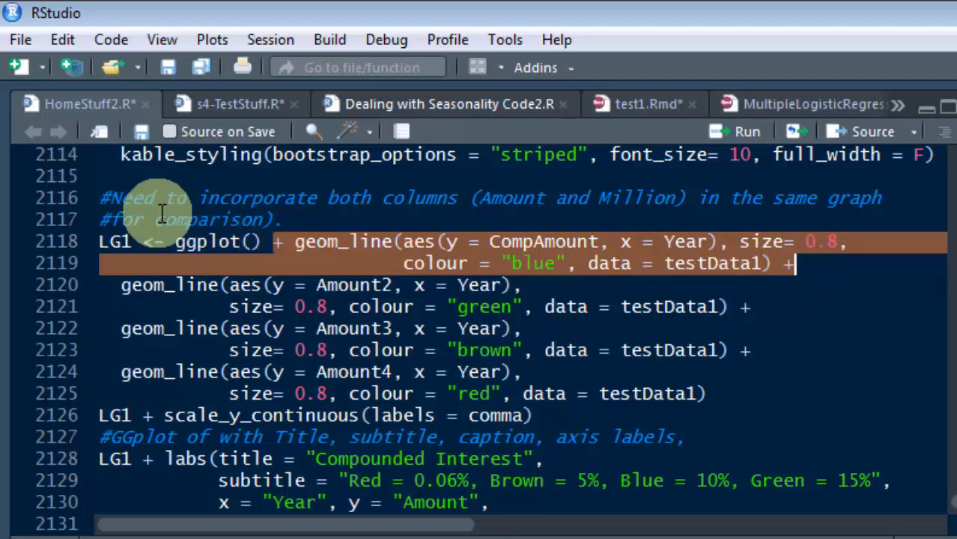
pyautogui.moveTo(898, 266)
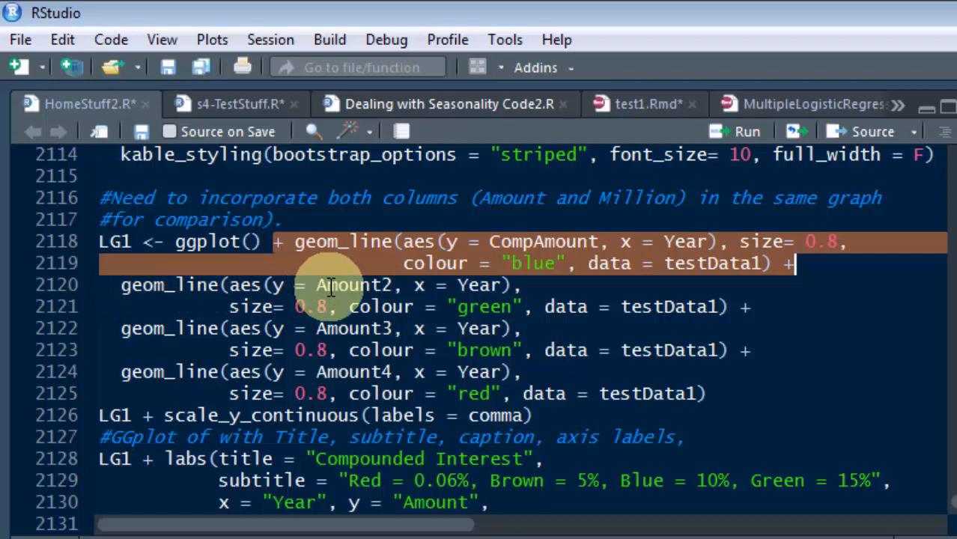
pyautogui.moveTo(451, 307)
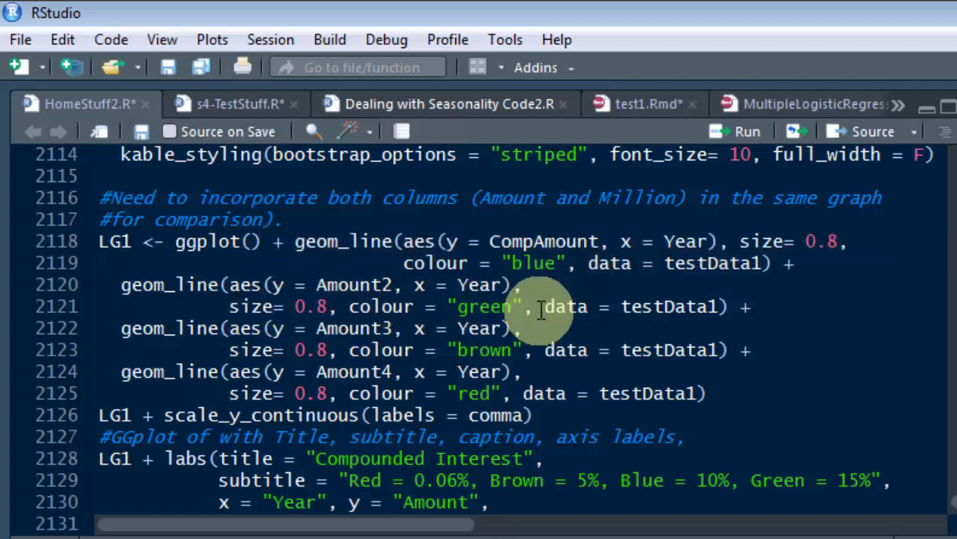
pyautogui.moveTo(494, 317)
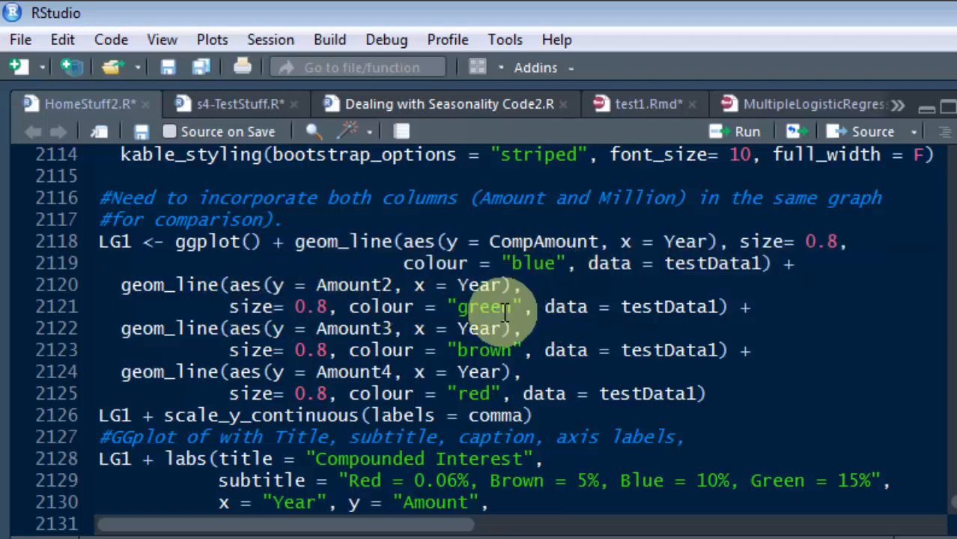
pyautogui.moveTo(128, 332)
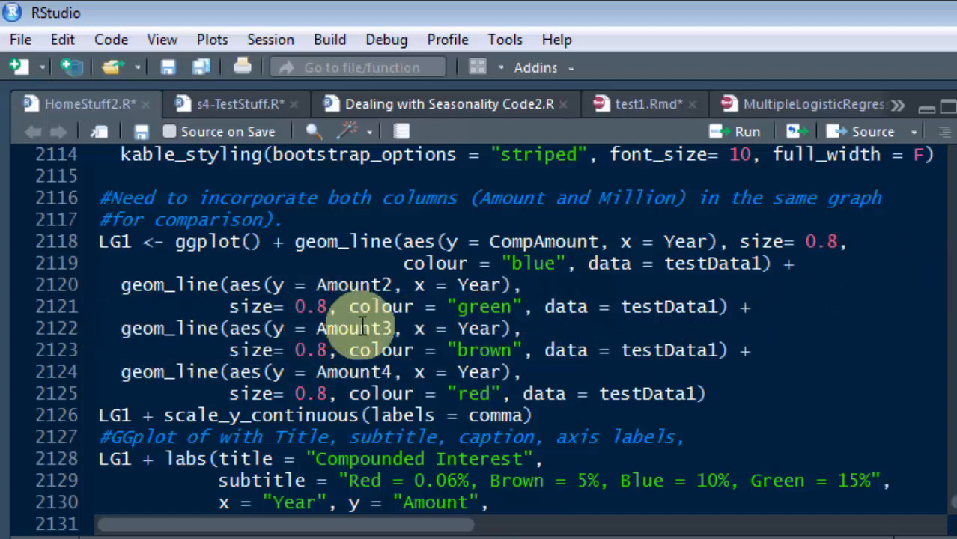
pyautogui.moveTo(319, 342)
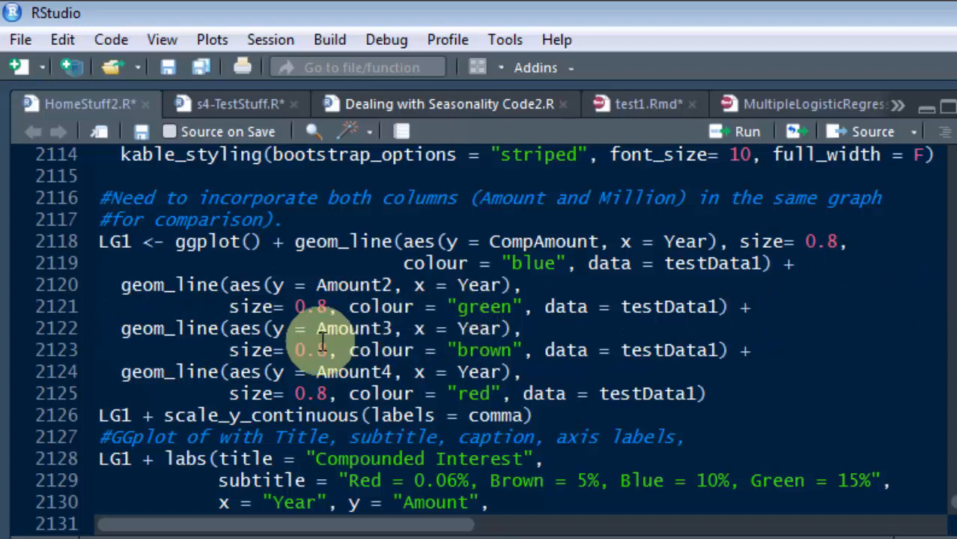
pyautogui.moveTo(162, 371)
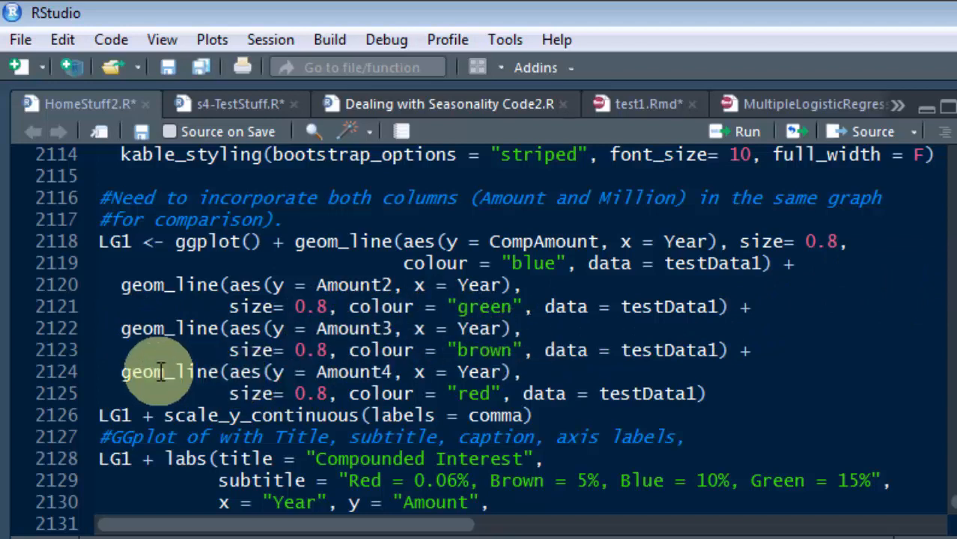
pyautogui.moveTo(352, 380)
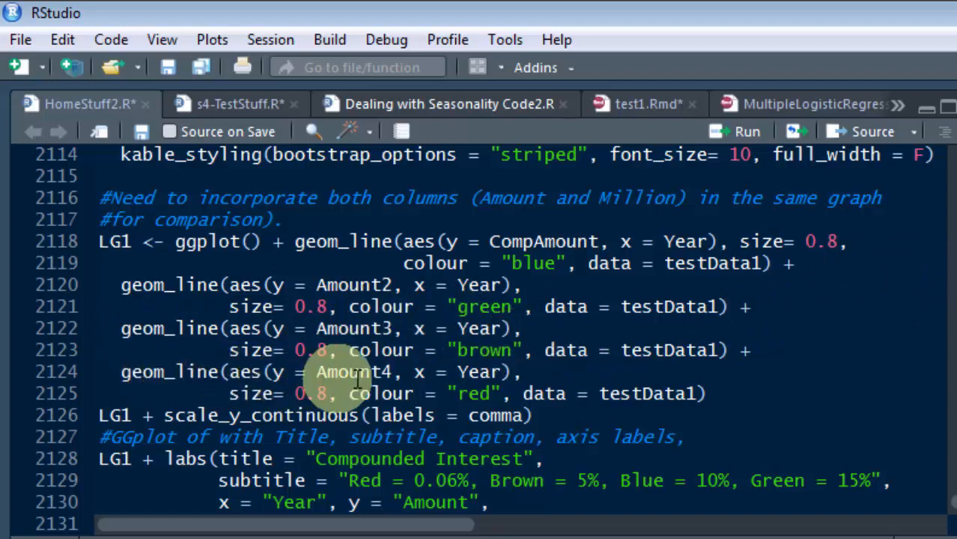
pyautogui.moveTo(319, 404)
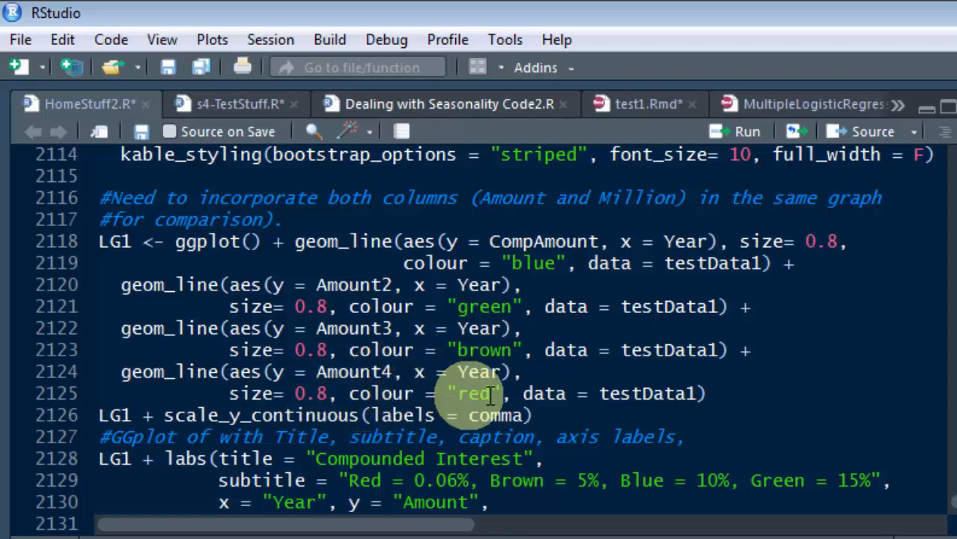
pyautogui.moveTo(730, 405)
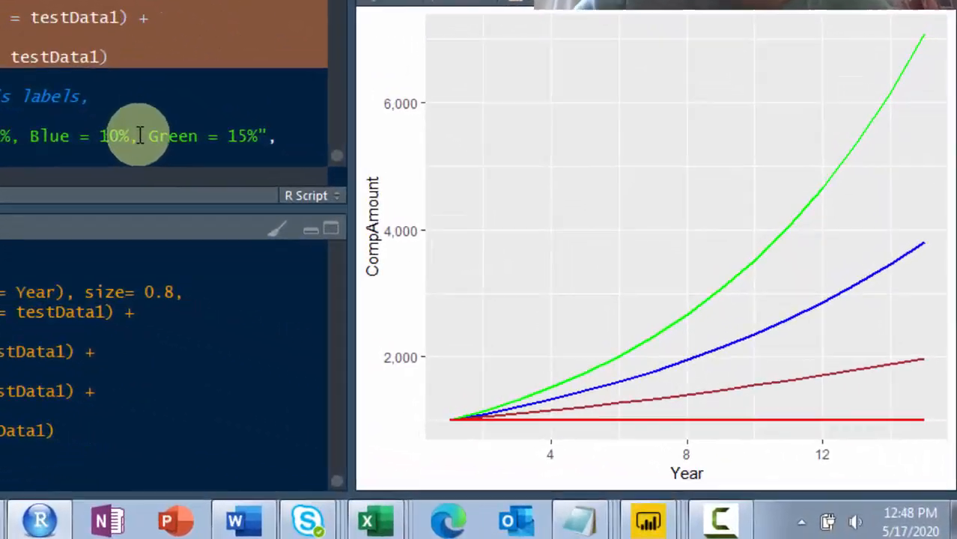
pyautogui.moveTo(422, 239)
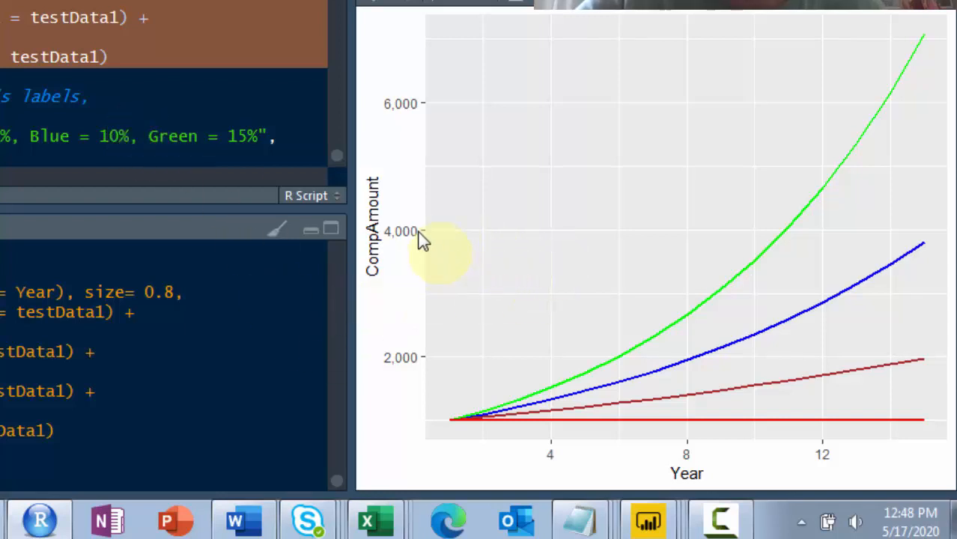
pyautogui.moveTo(392, 78)
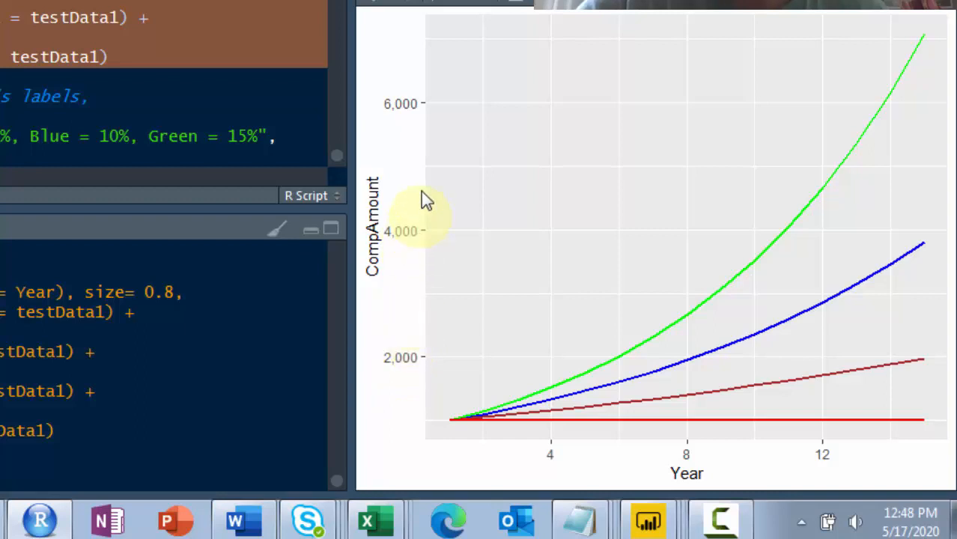
pyautogui.moveTo(662, 446)
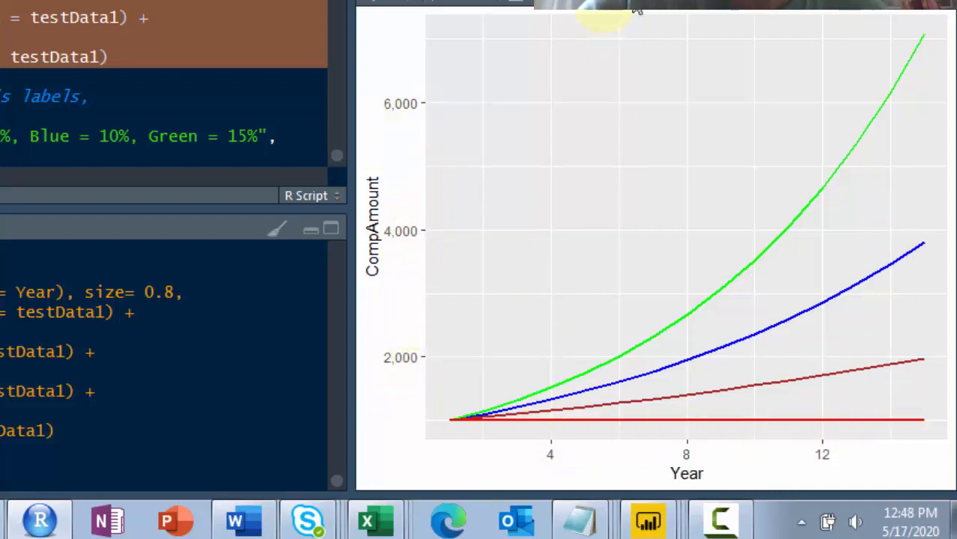
pyautogui.moveTo(790, 48)
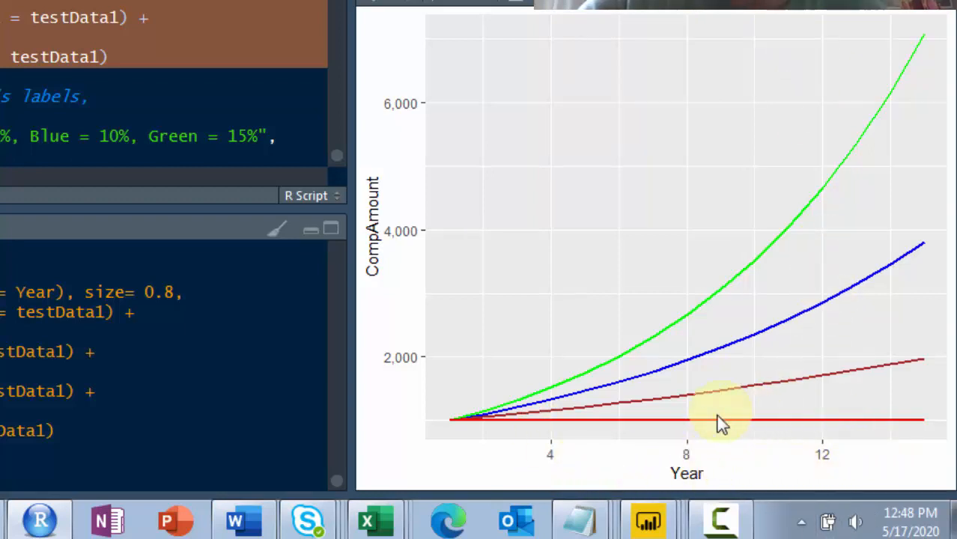
pyautogui.moveTo(764, 301)
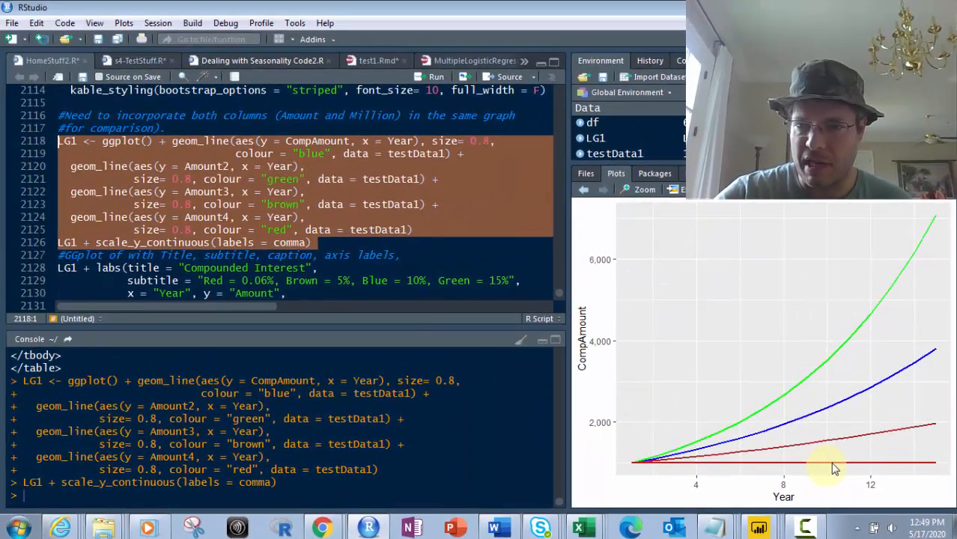
pyautogui.moveTo(850, 350)
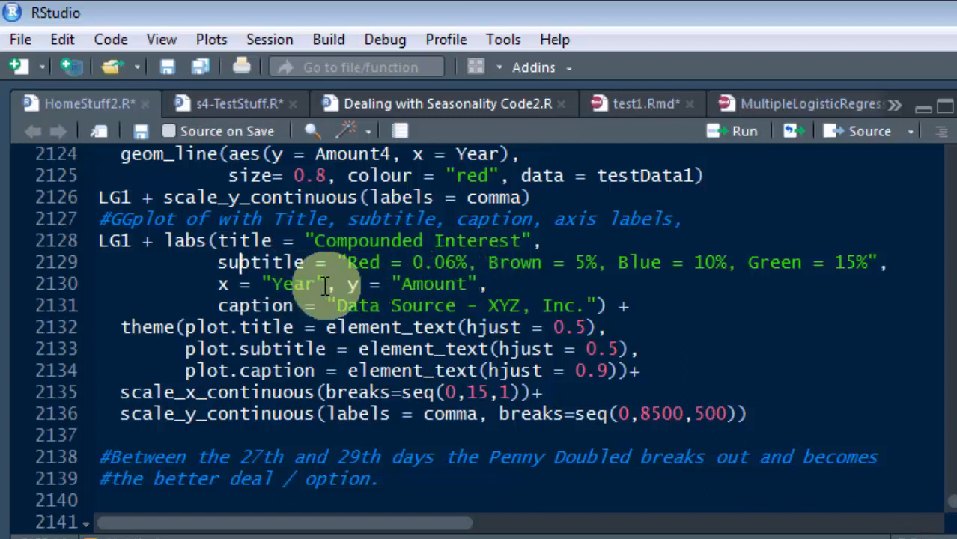
pyautogui.moveTo(258, 305)
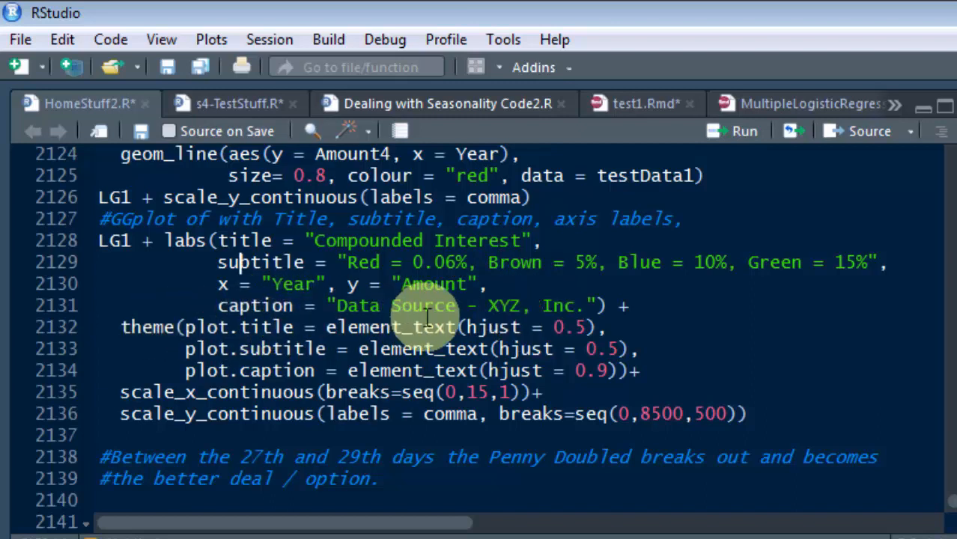
pyautogui.moveTo(584, 315)
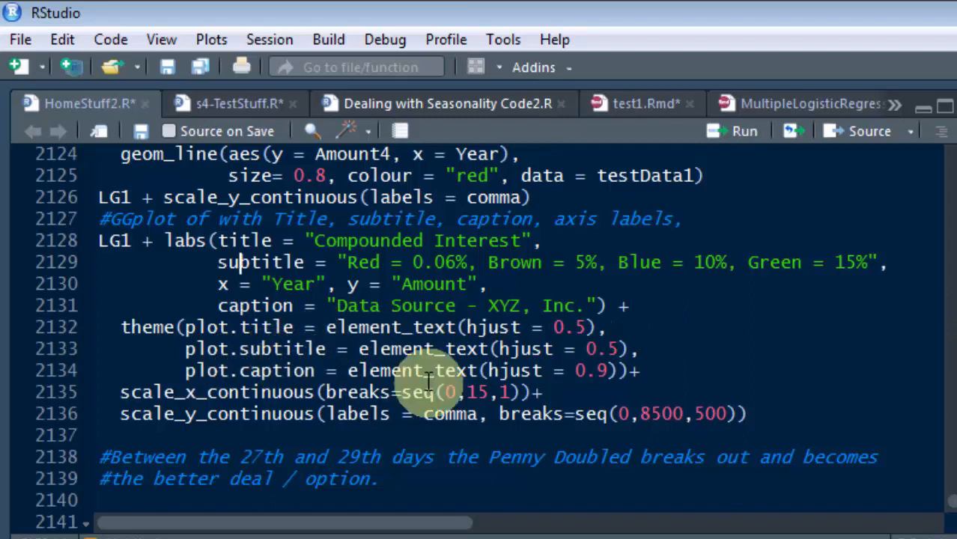
pyautogui.moveTo(620, 372)
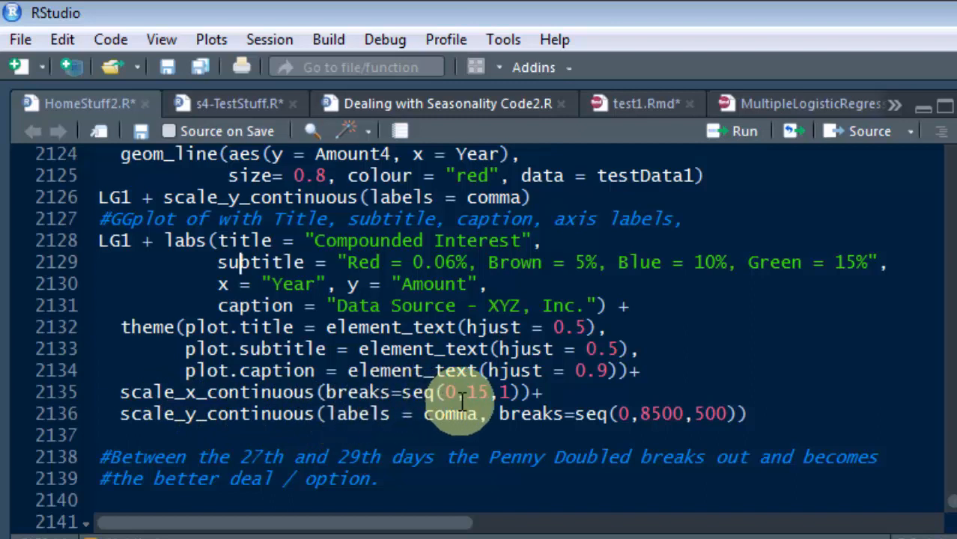
pyautogui.moveTo(491, 392)
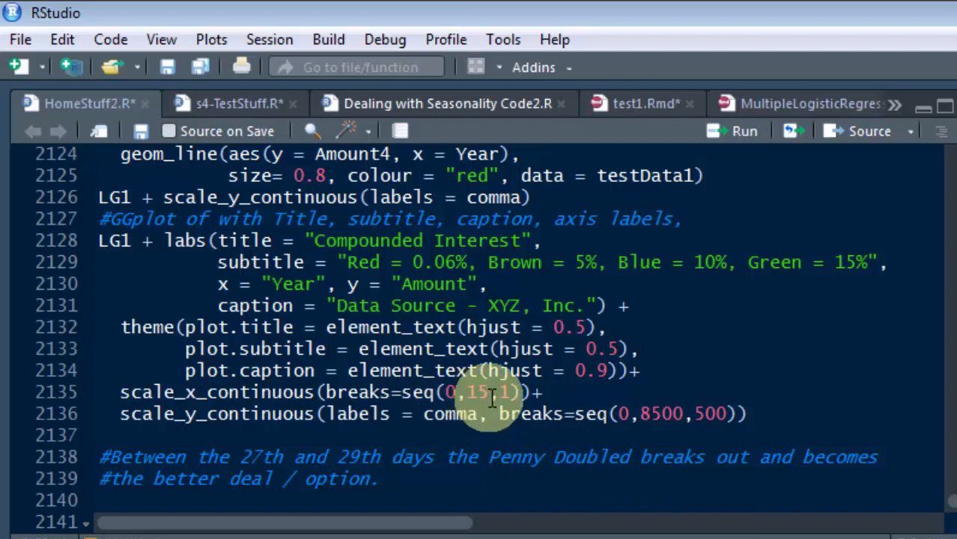
pyautogui.moveTo(446, 413)
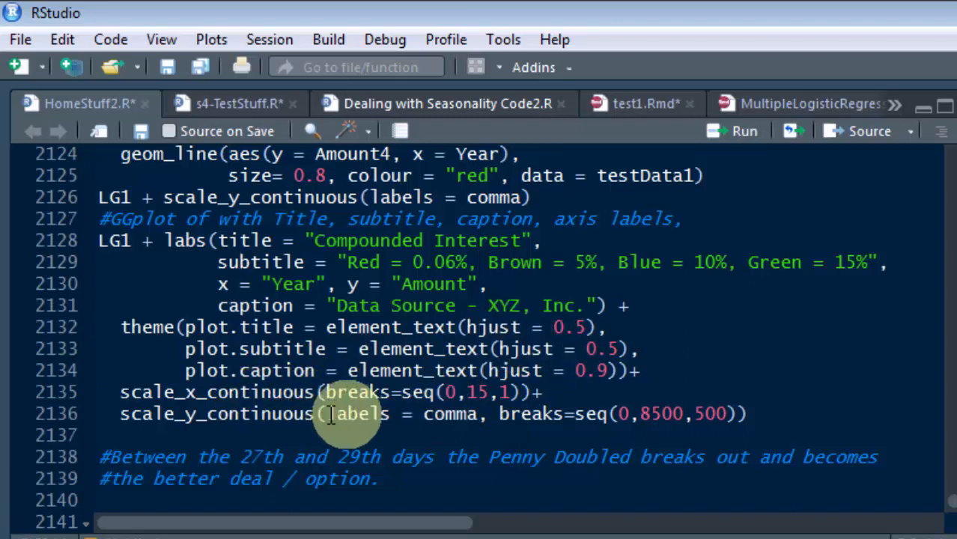
pyautogui.moveTo(605, 413)
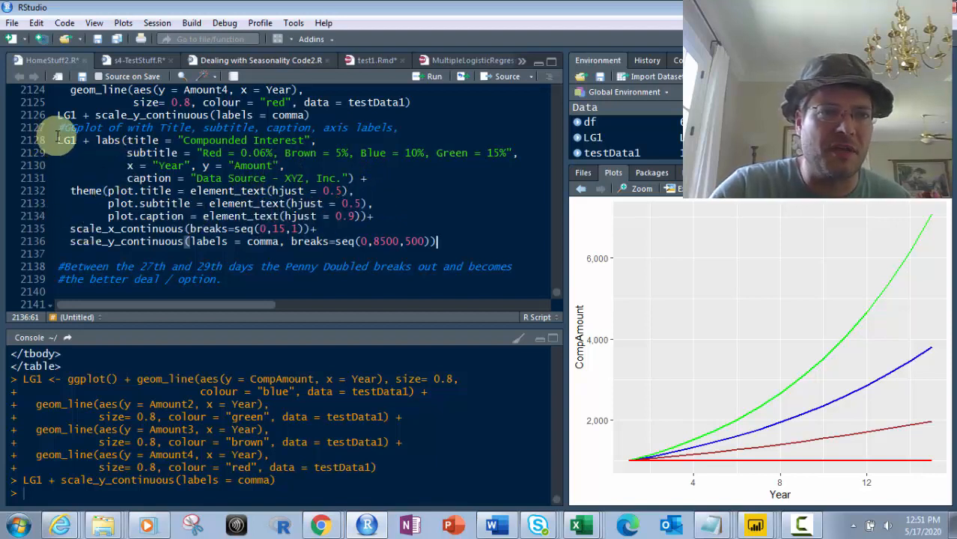
# Run the labelled chart code adding title, subtitle, caption and yearly/500-step breaks.
pyautogui.moveTo(57, 141); pyautogui.dragTo(432, 251)
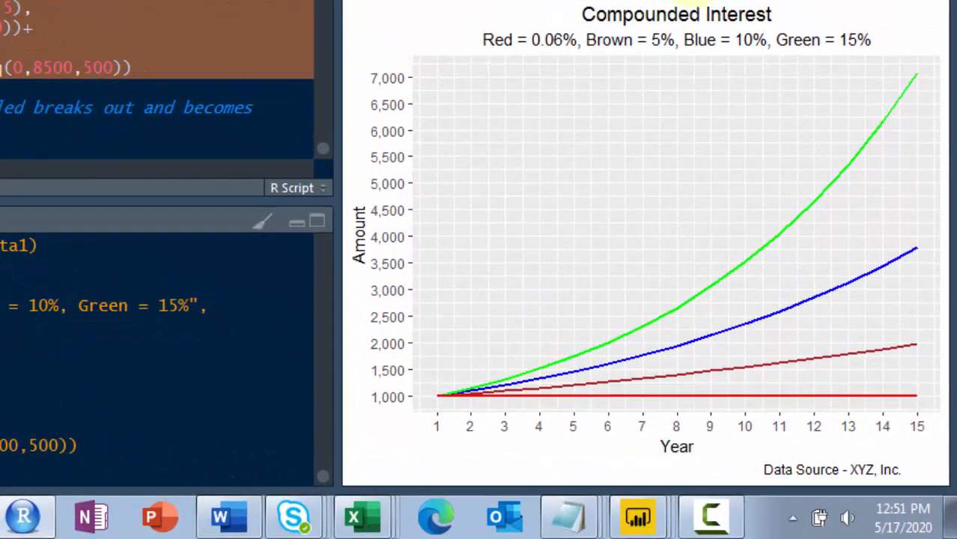
pyautogui.moveTo(772, 21)
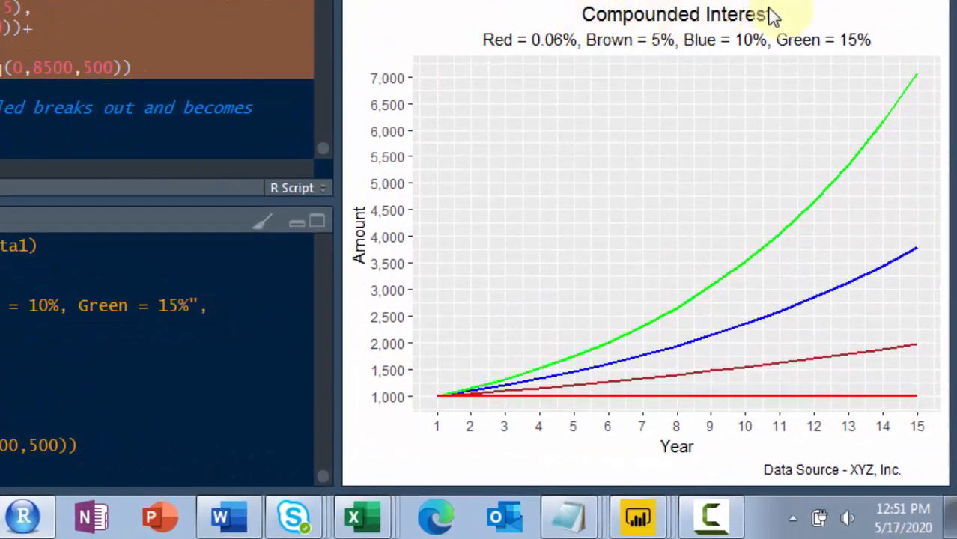
pyautogui.moveTo(868, 40)
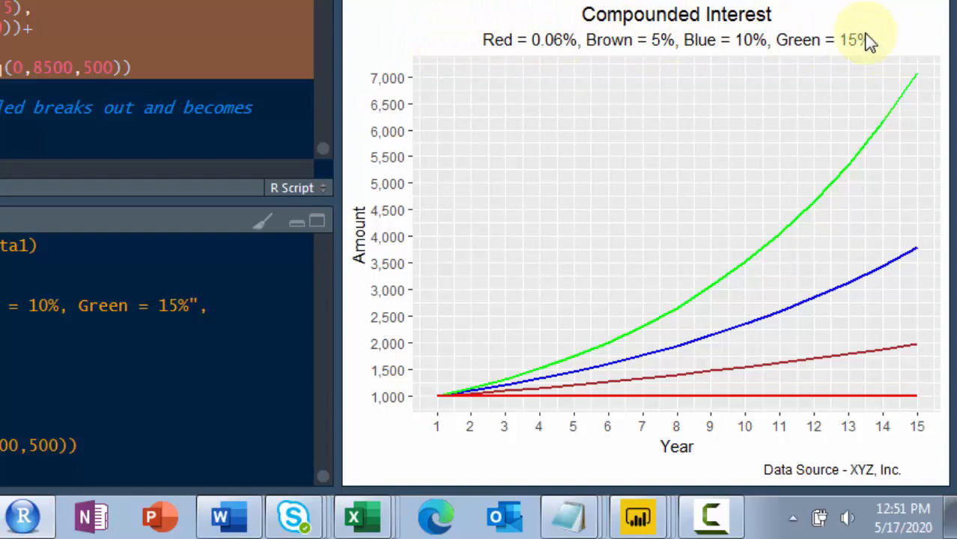
pyautogui.moveTo(892, 39)
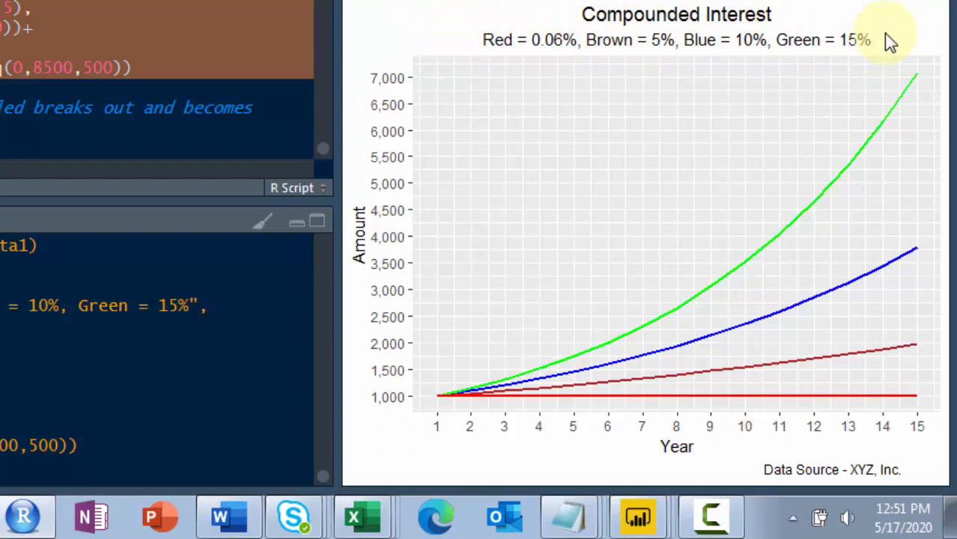
pyautogui.moveTo(868, 48)
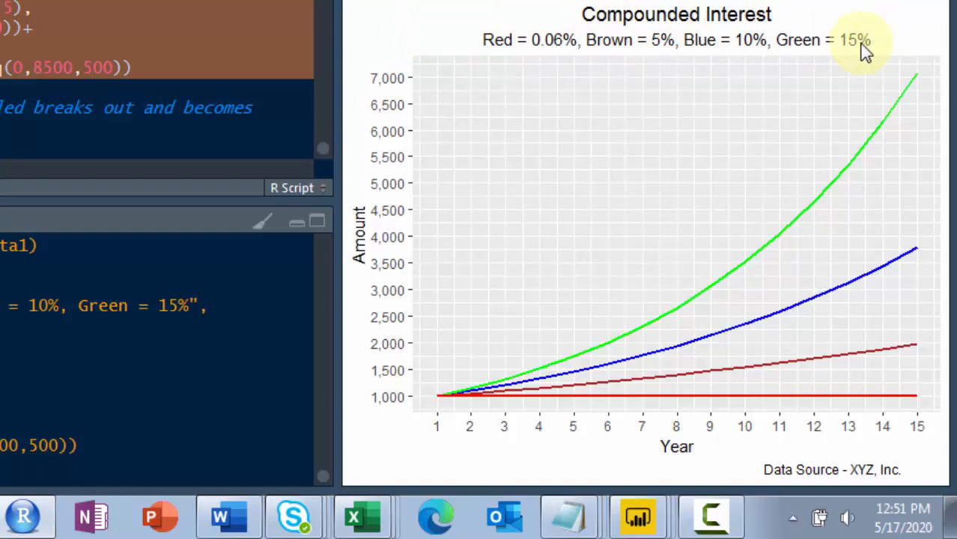
pyautogui.moveTo(775, 383)
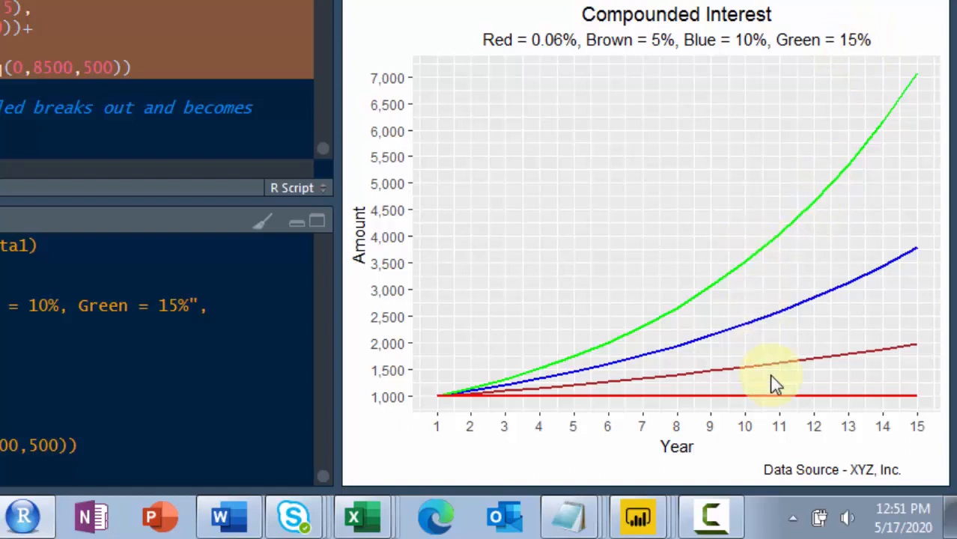
pyautogui.moveTo(651, 98)
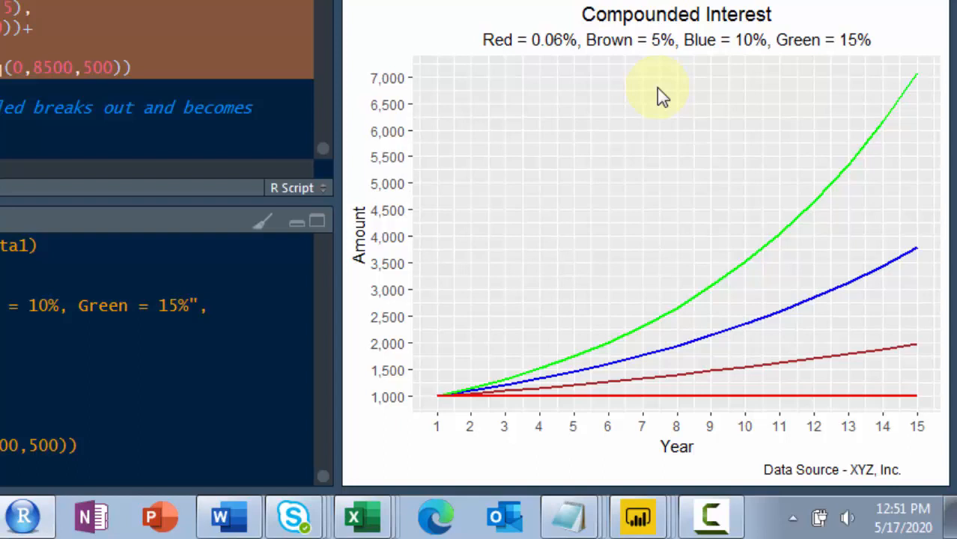
pyautogui.moveTo(912, 52)
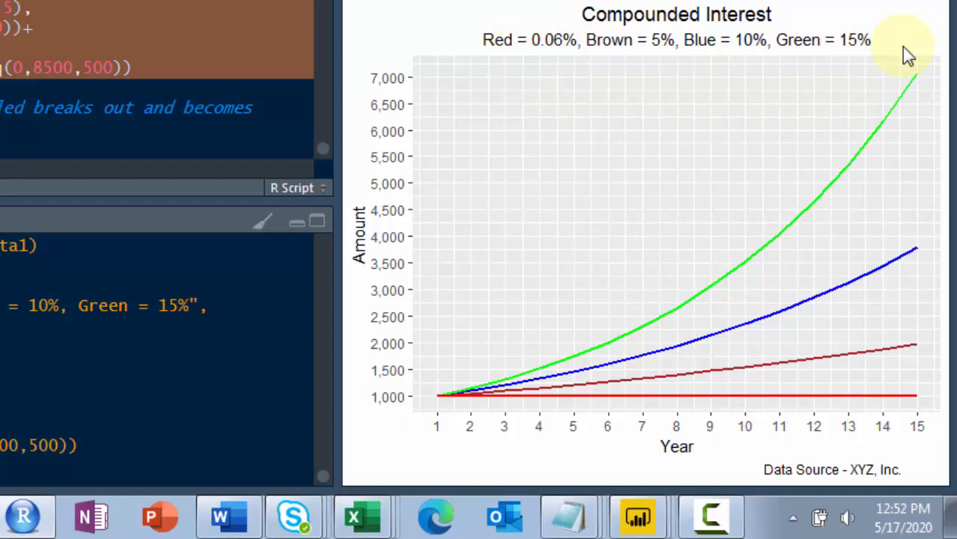
pyautogui.moveTo(896, 395)
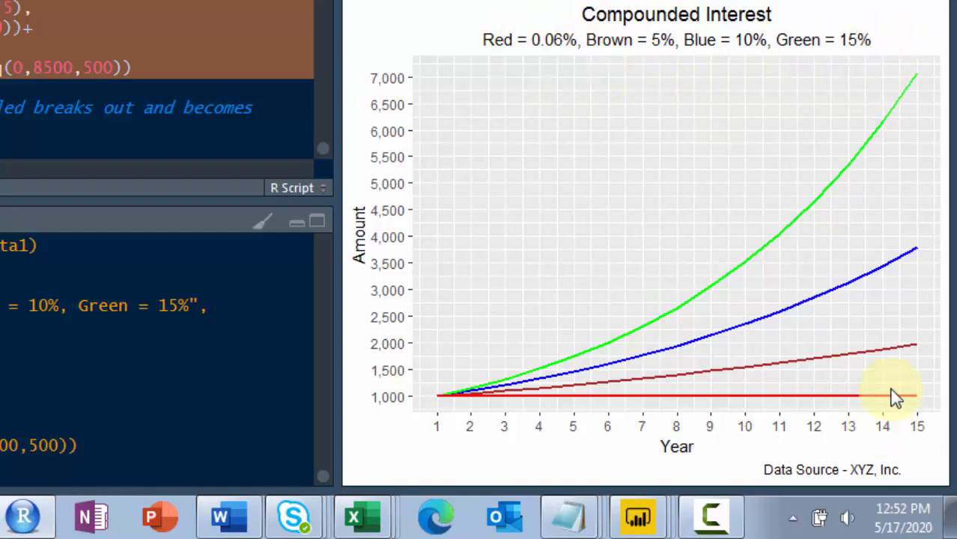
pyautogui.moveTo(862, 395)
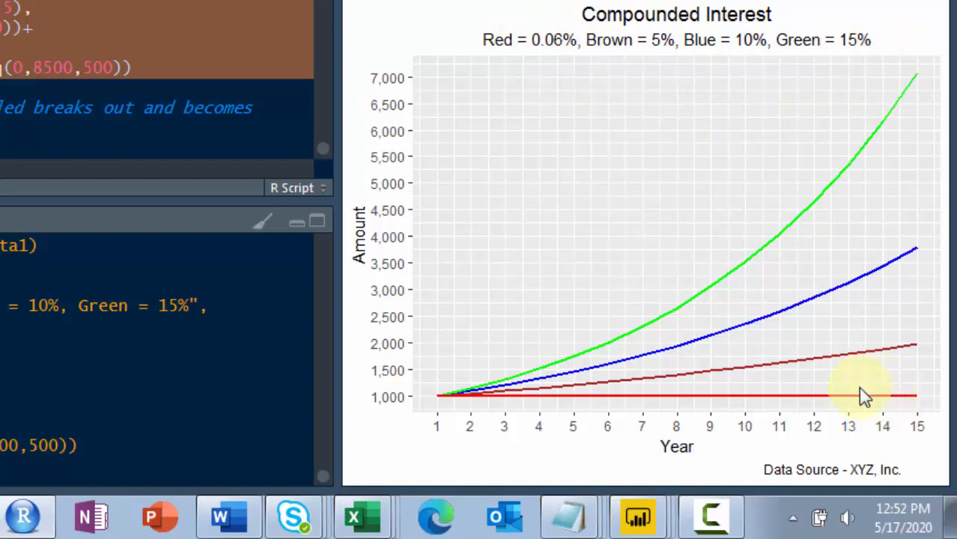
pyautogui.moveTo(698, 199)
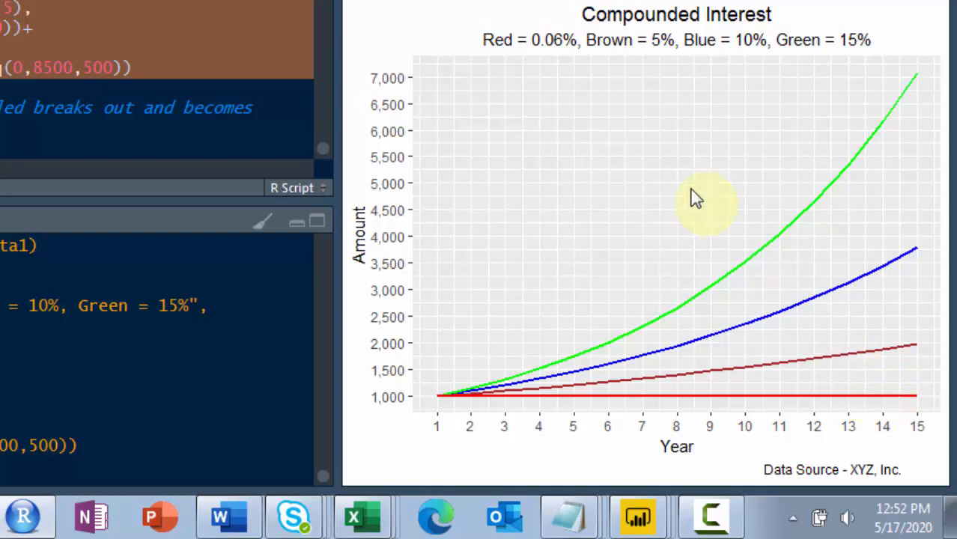
pyautogui.moveTo(925, 360)
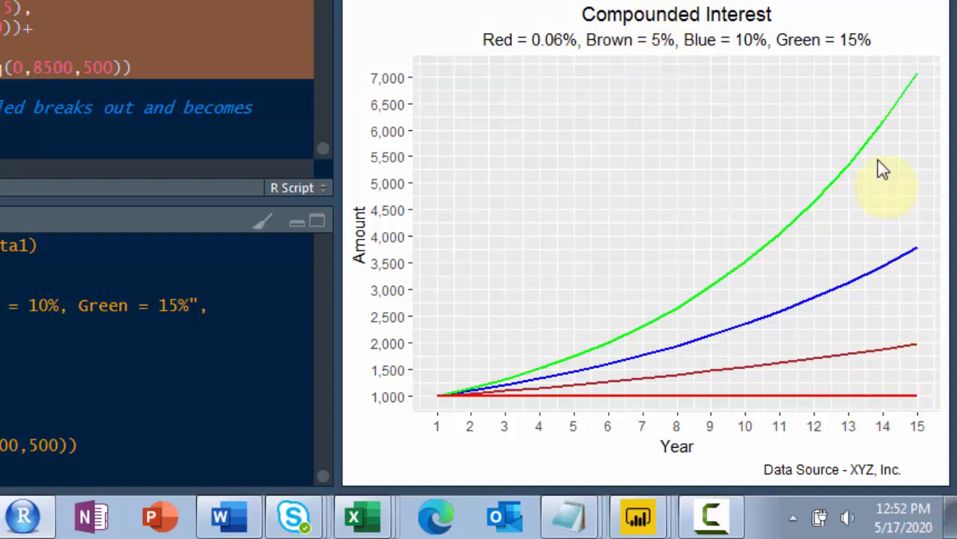
pyautogui.moveTo(392, 297)
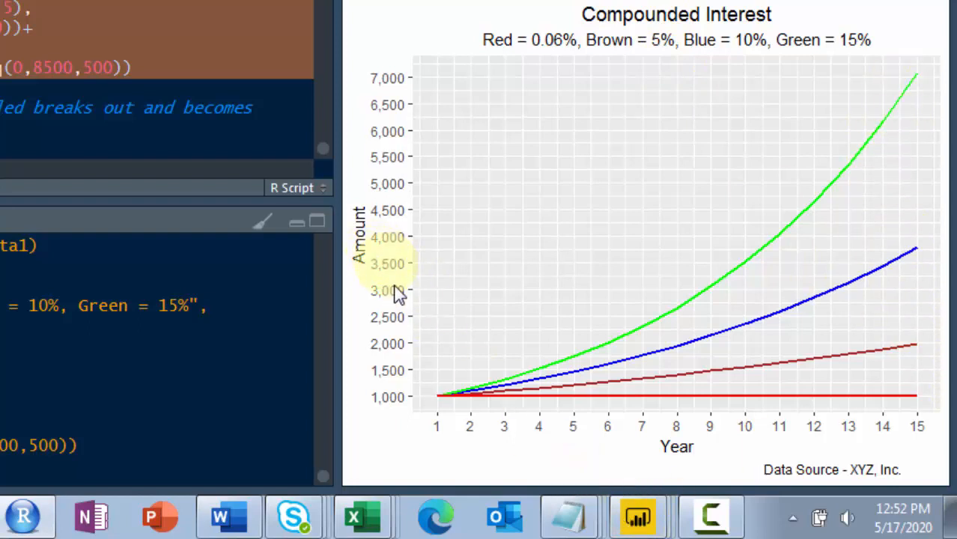
pyautogui.moveTo(581, 271)
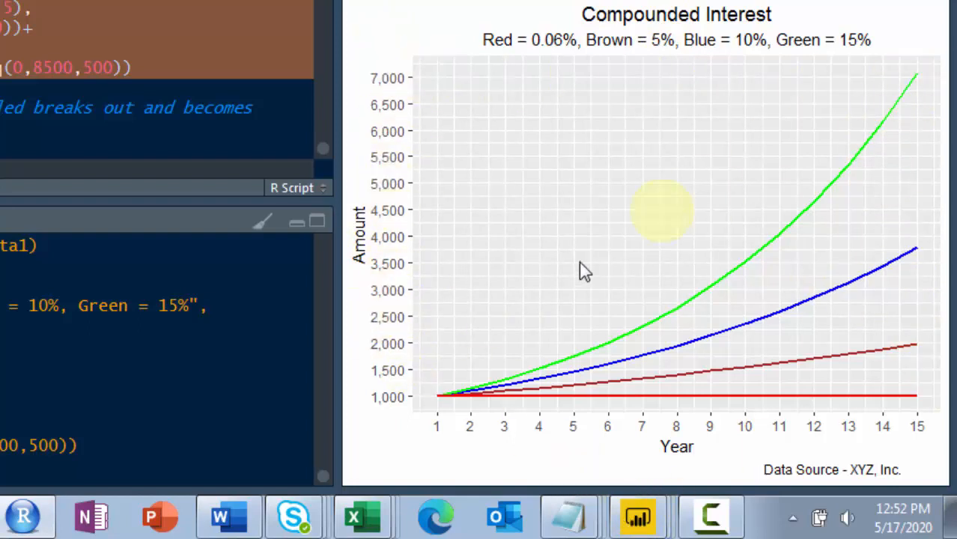
pyautogui.moveTo(458, 434)
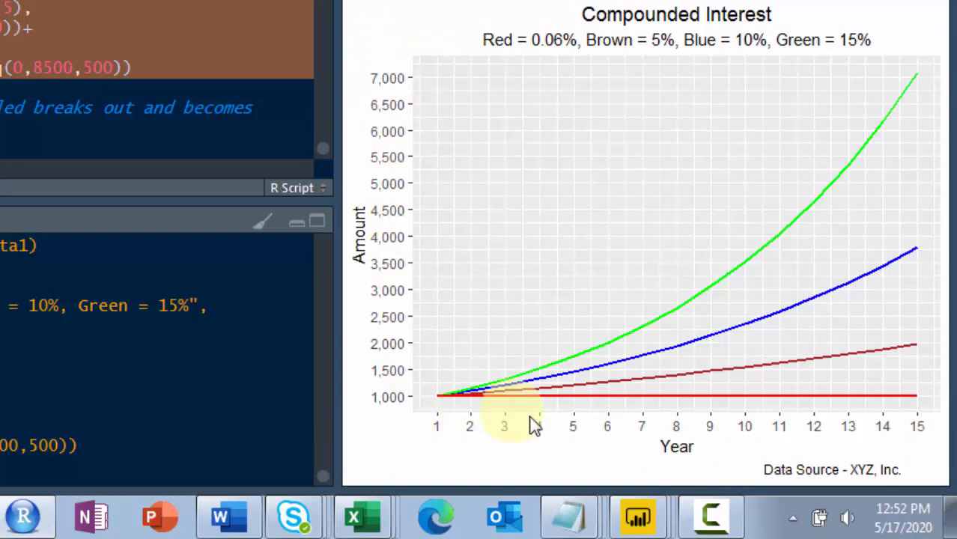
pyautogui.moveTo(581, 361)
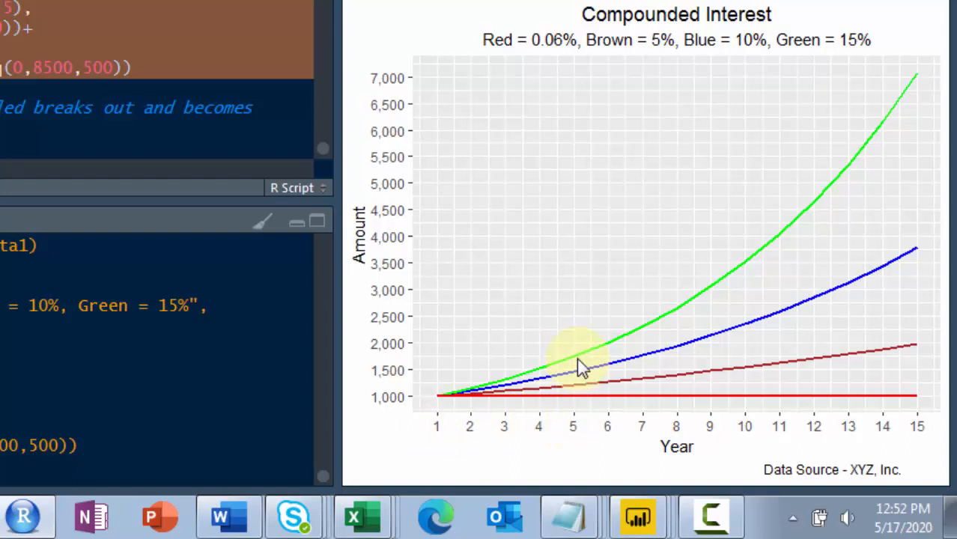
pyautogui.moveTo(582, 364)
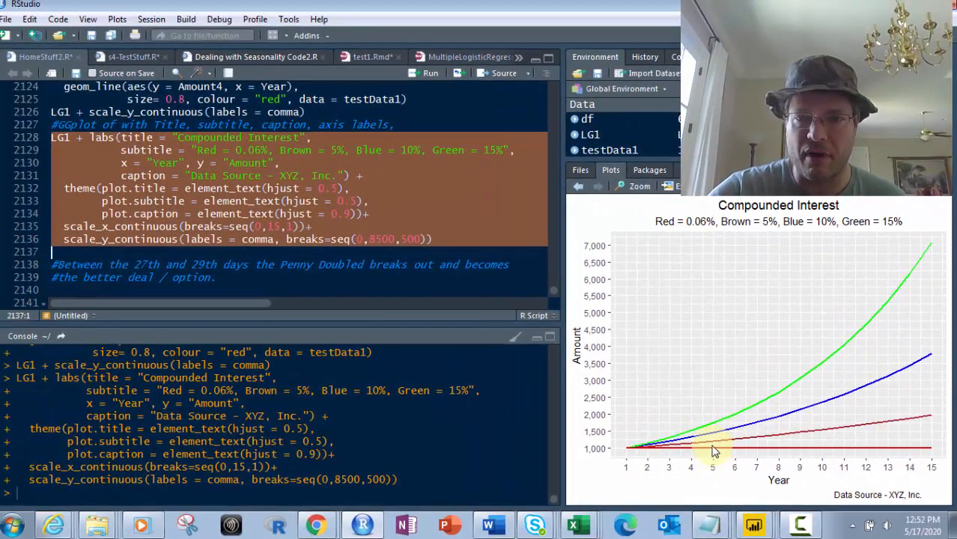
pyautogui.moveTo(934, 452)
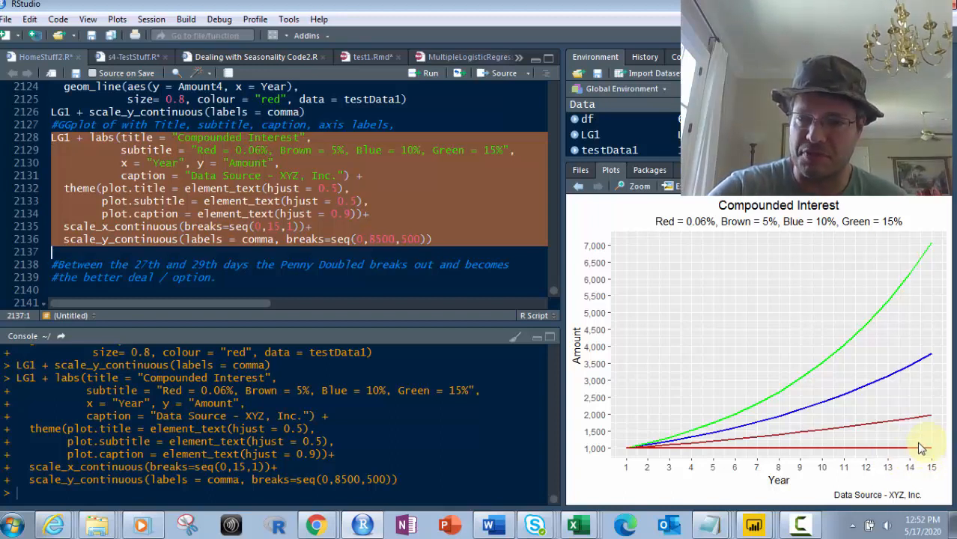
pyautogui.moveTo(931, 467)
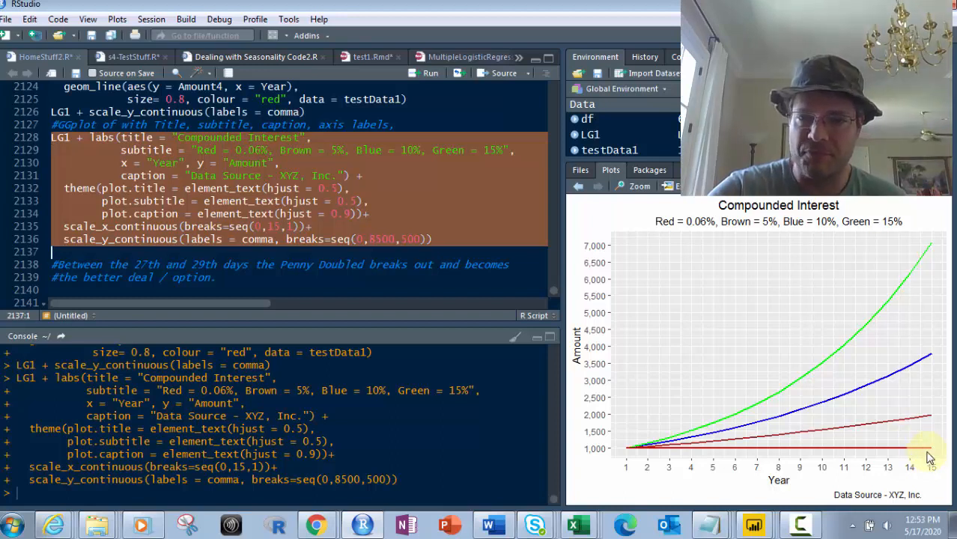
pyautogui.moveTo(931, 428)
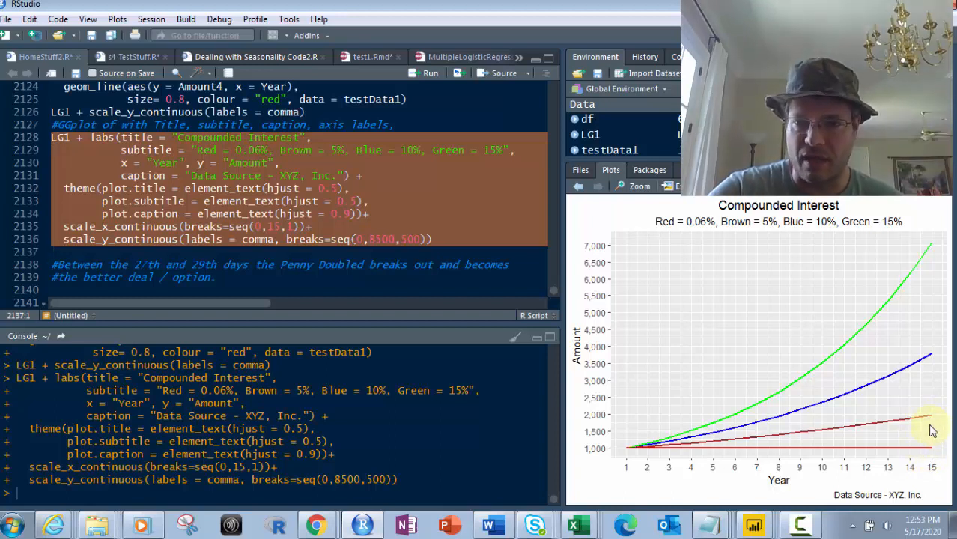
pyautogui.moveTo(922, 443)
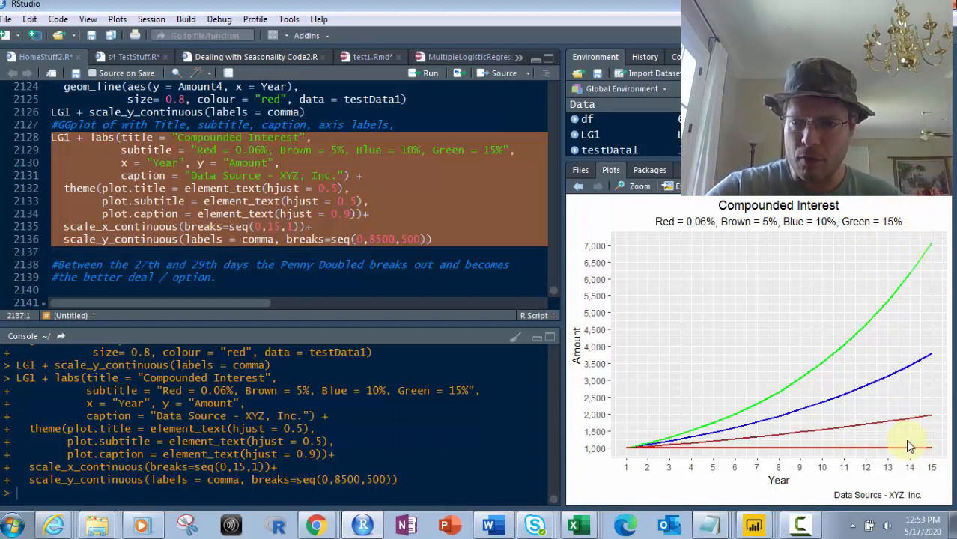
pyautogui.moveTo(923, 472)
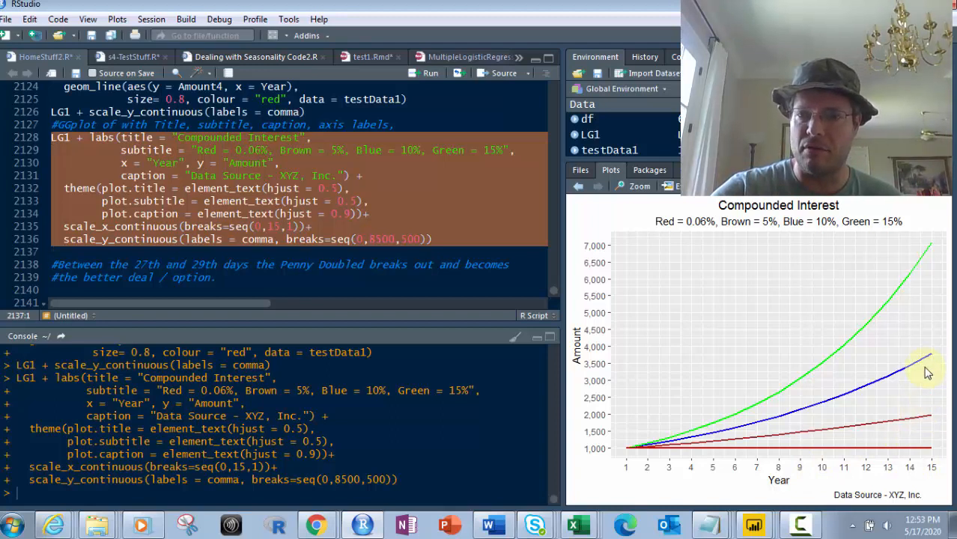
pyautogui.moveTo(926, 389)
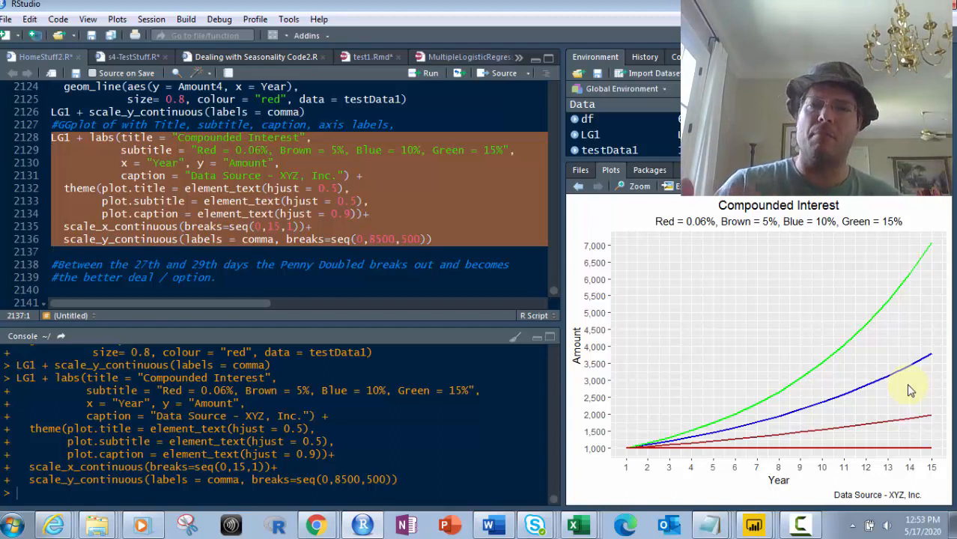
pyautogui.moveTo(855, 396)
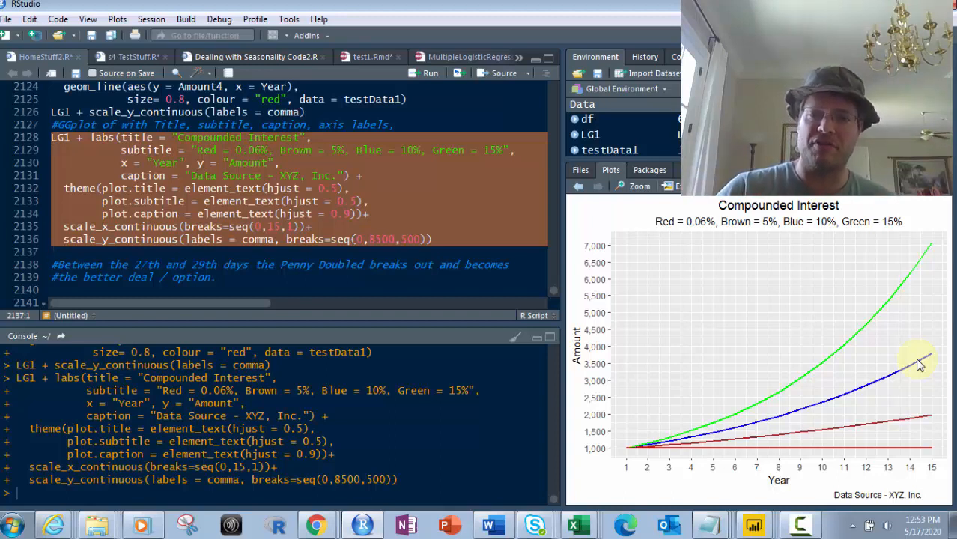
pyautogui.moveTo(901, 282)
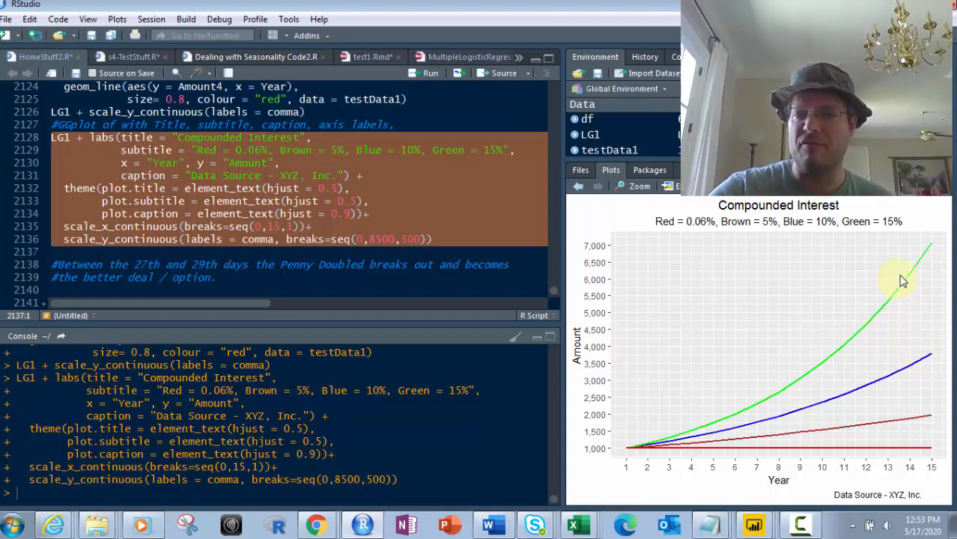
pyautogui.moveTo(929, 308)
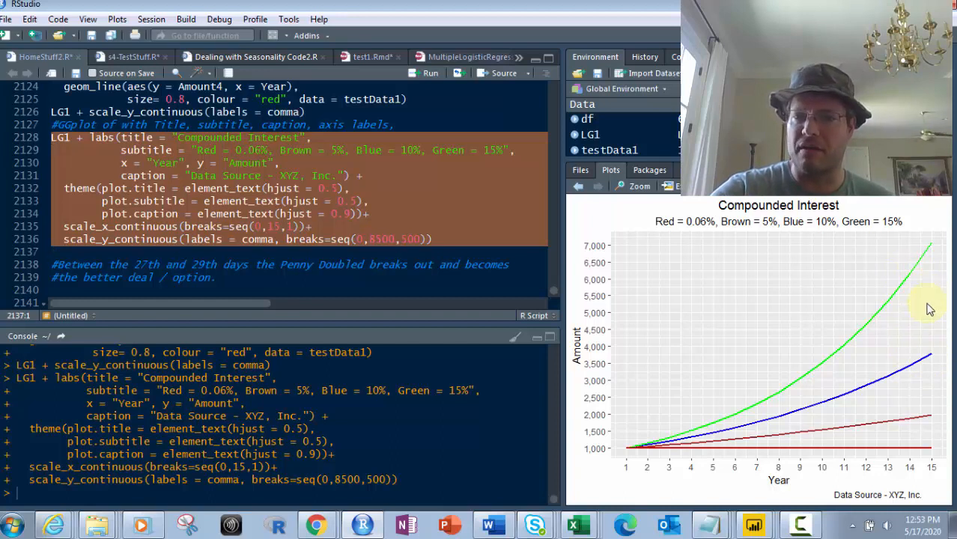
pyautogui.moveTo(925, 364)
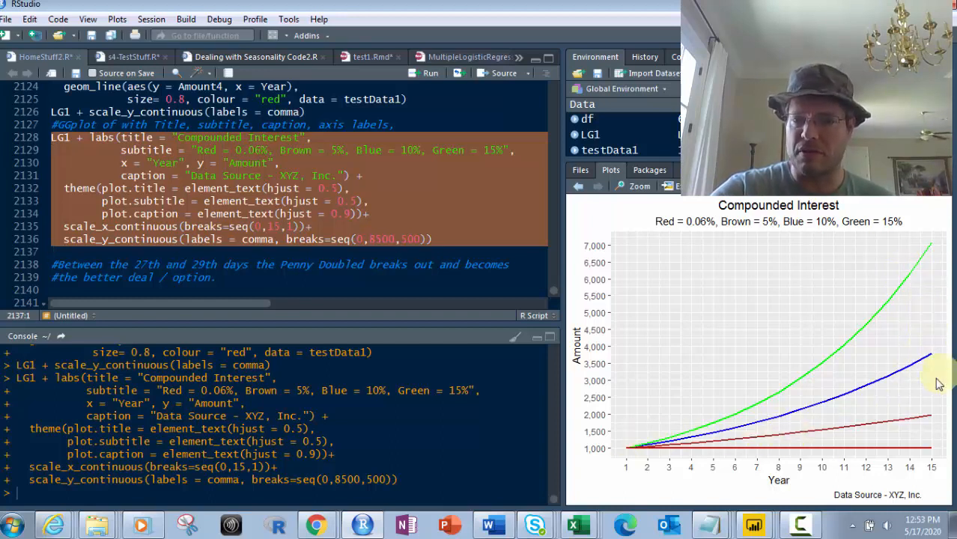
pyautogui.moveTo(940, 451)
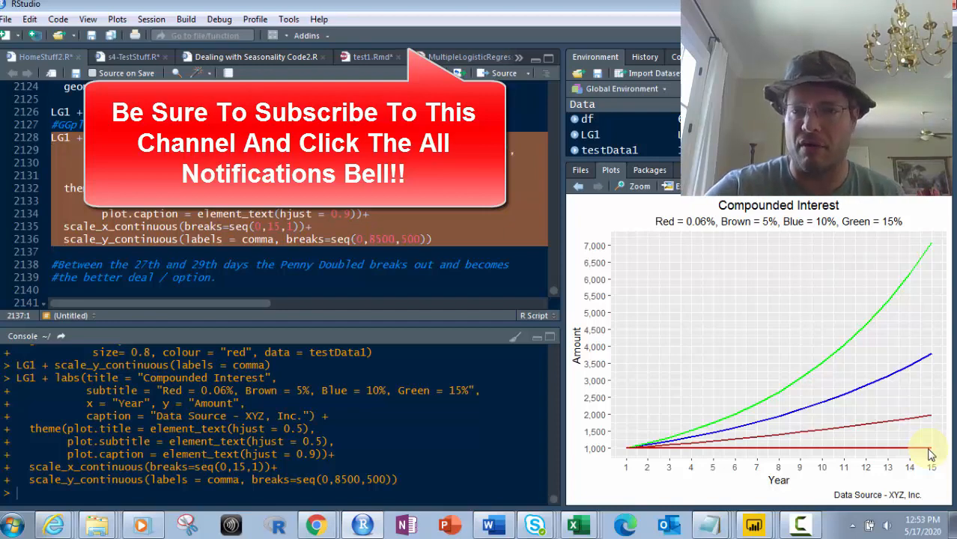
pyautogui.moveTo(853, 442)
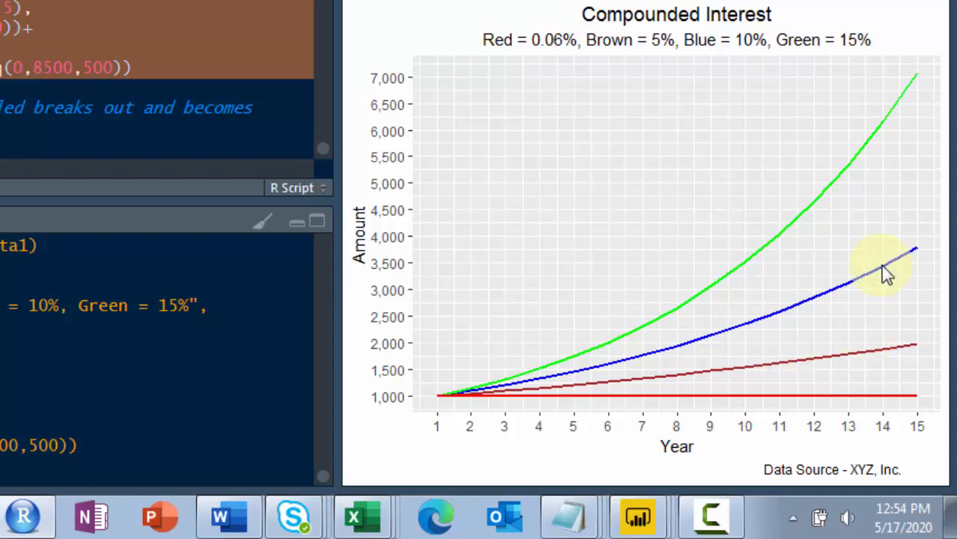
pyautogui.moveTo(906, 96)
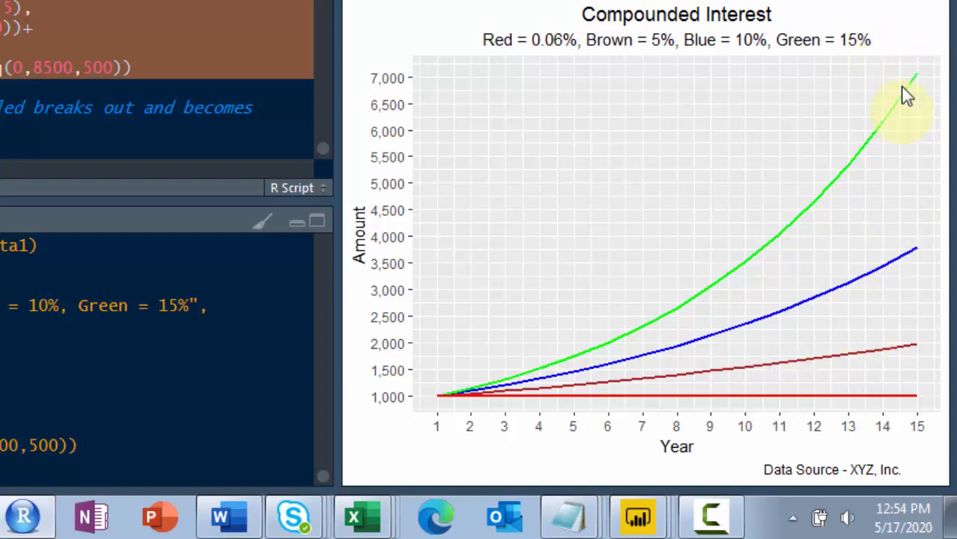
pyautogui.moveTo(557, 299)
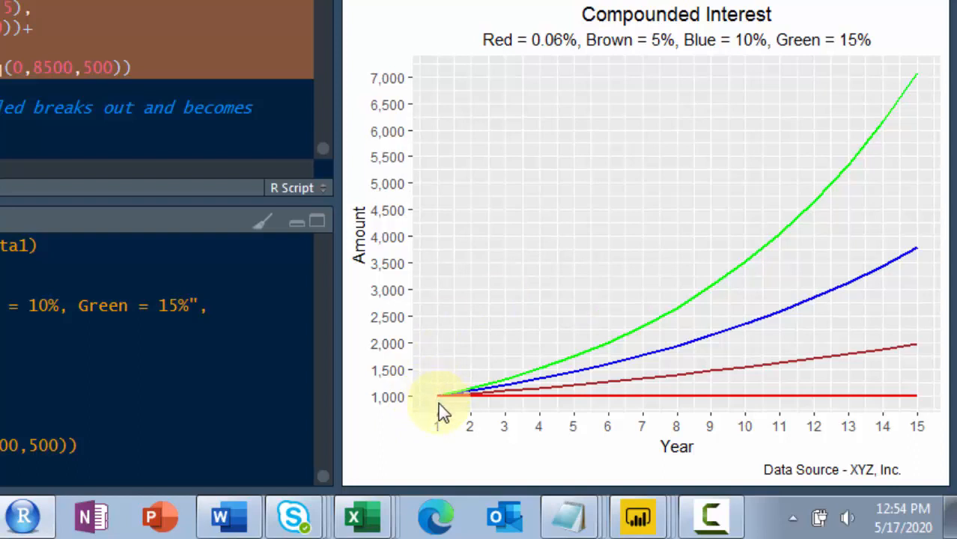
pyautogui.moveTo(885, 239)
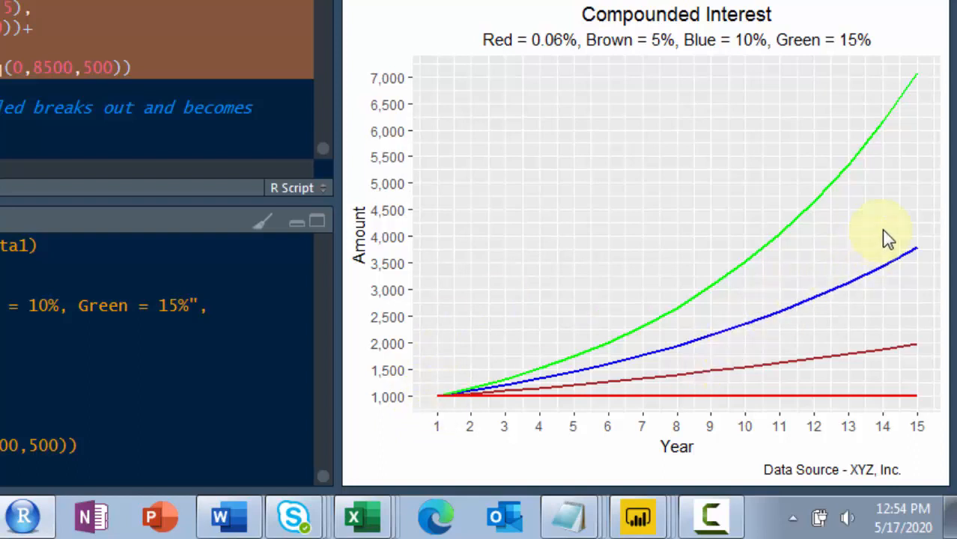
pyautogui.moveTo(865, 254)
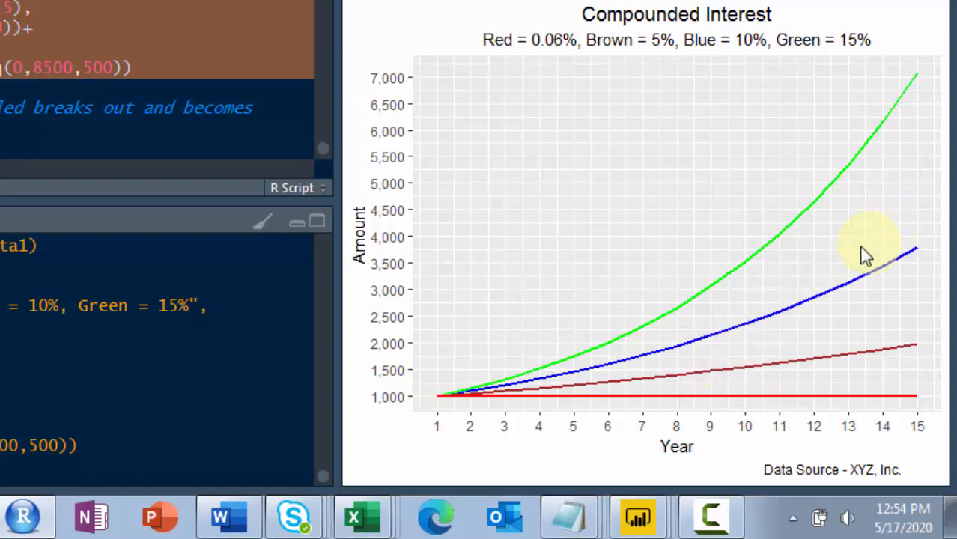
pyautogui.moveTo(910, 89)
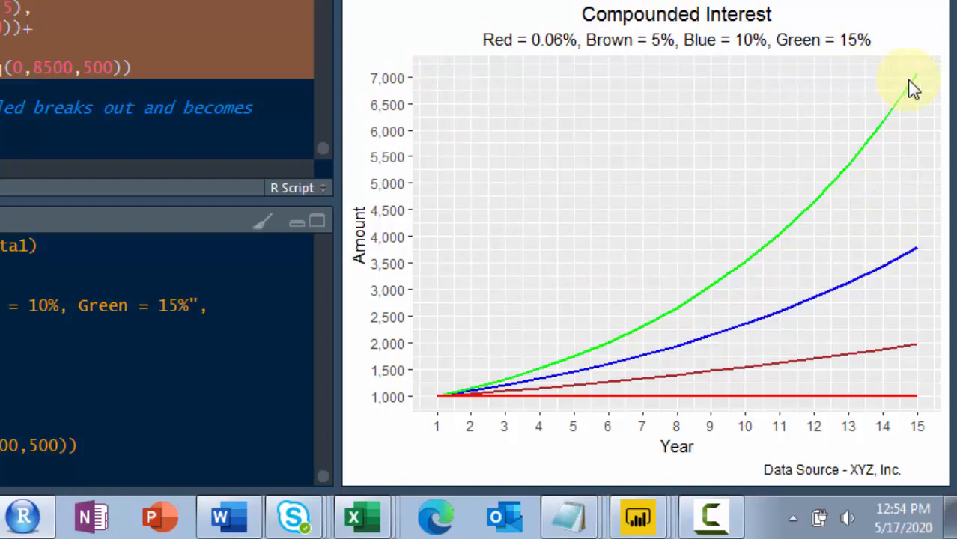
pyautogui.moveTo(928, 260)
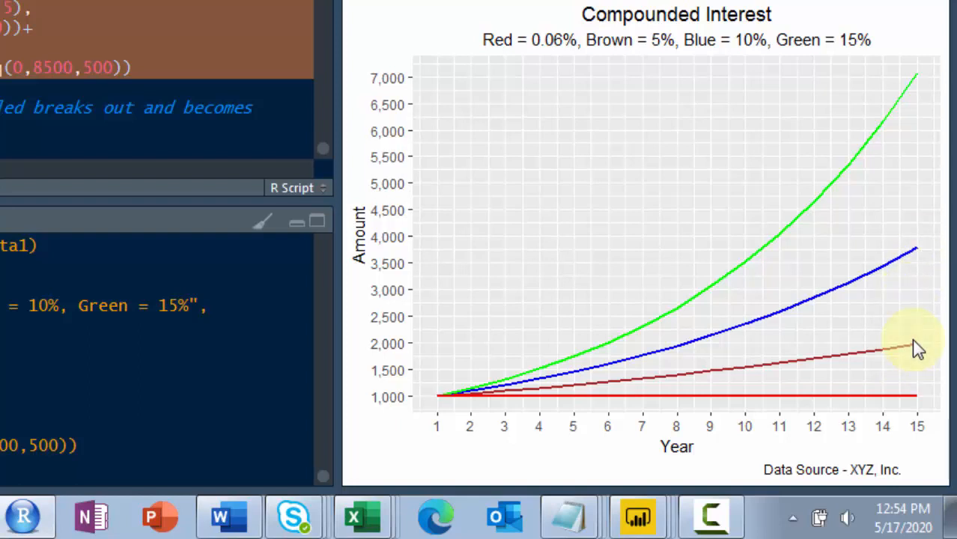
pyautogui.moveTo(916, 298)
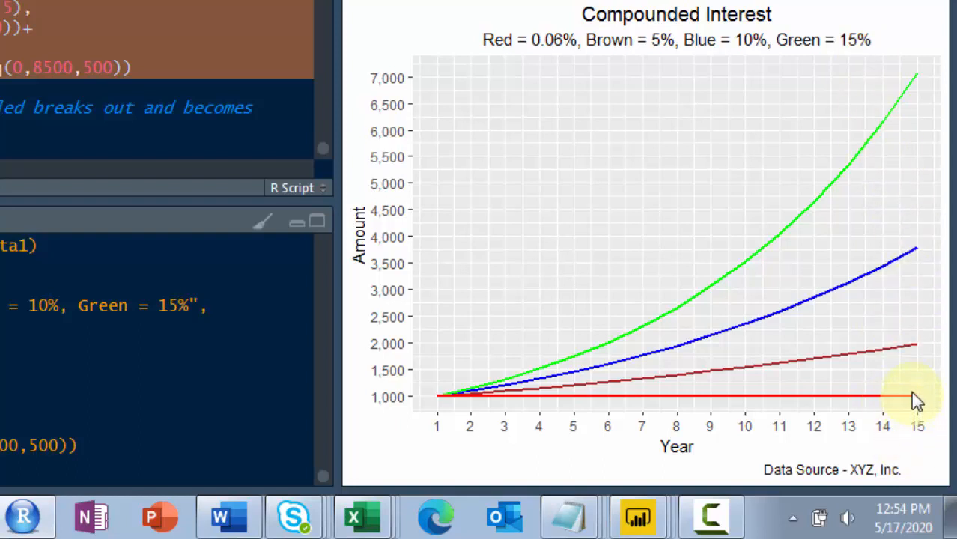
pyautogui.moveTo(921, 411)
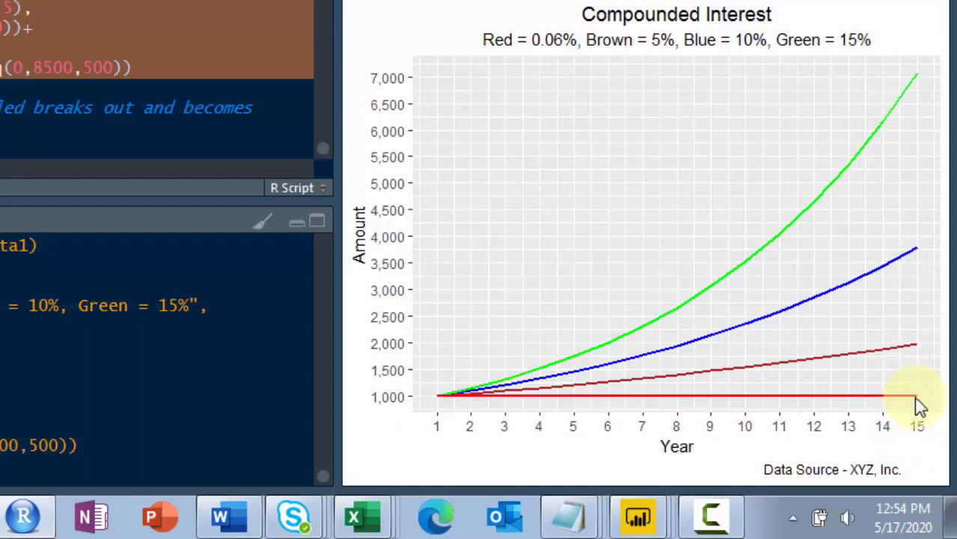
pyautogui.moveTo(916, 418)
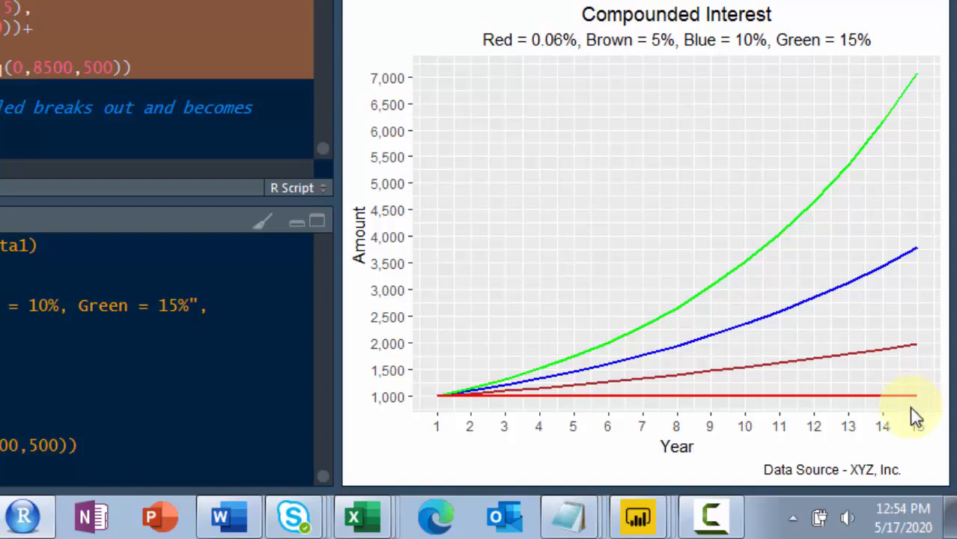
pyautogui.moveTo(351, 75)
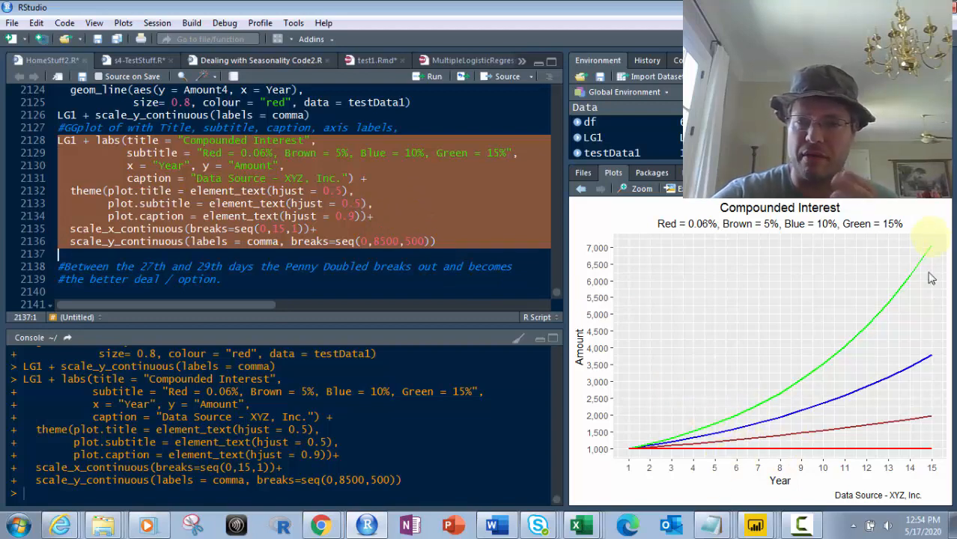
pyautogui.moveTo(922, 237)
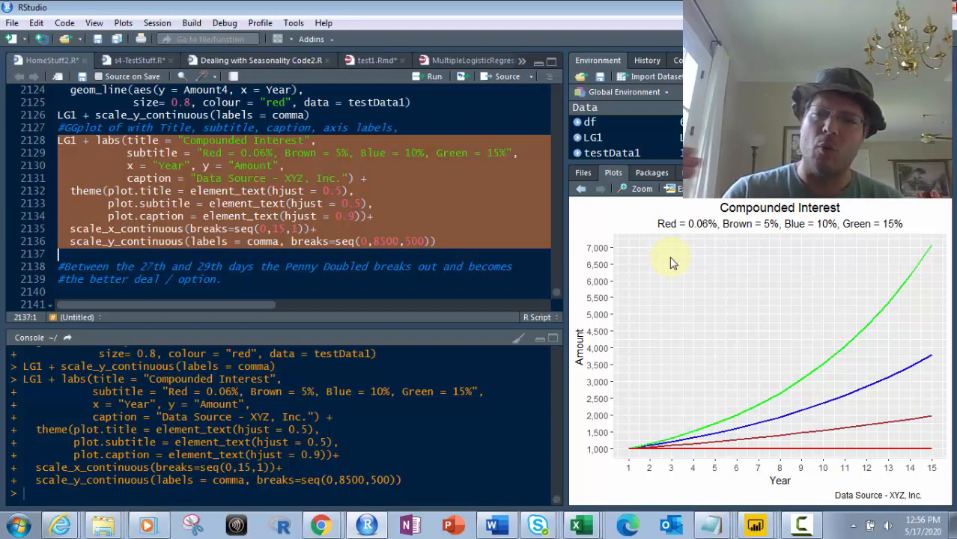
pyautogui.moveTo(626, 452)
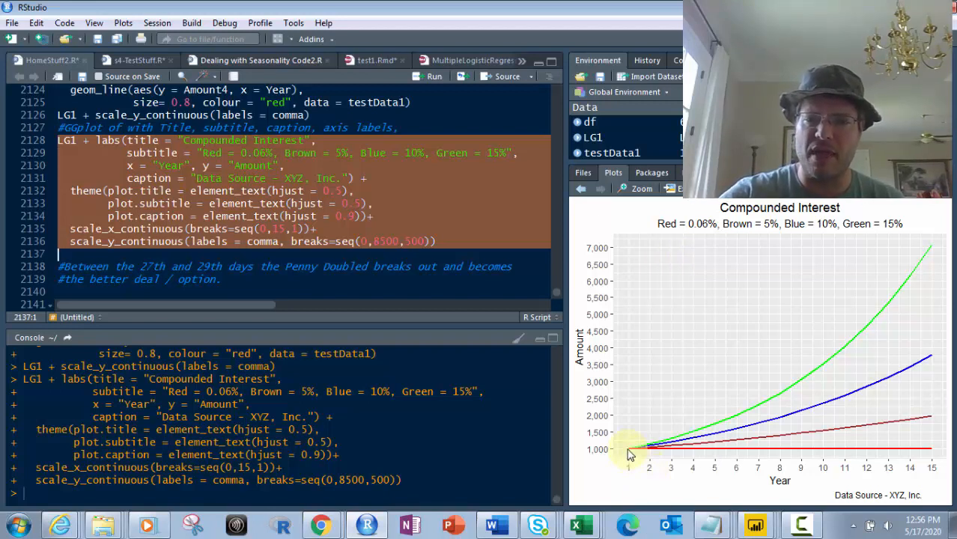
pyautogui.moveTo(931, 457)
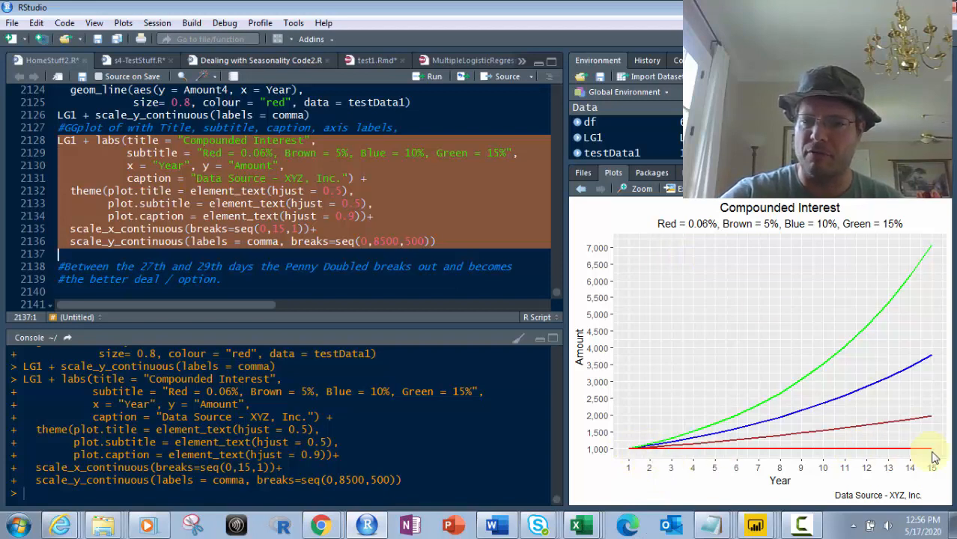
pyautogui.moveTo(922, 245)
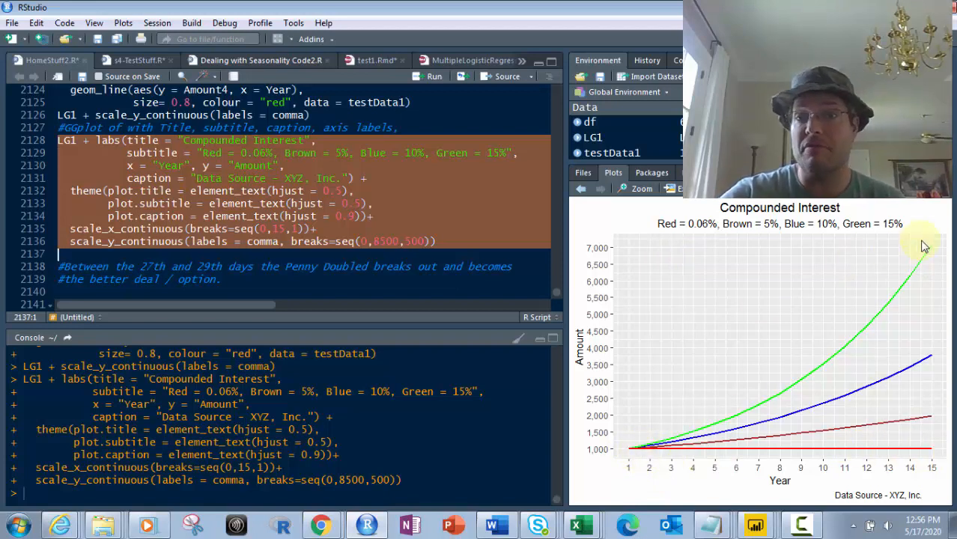
pyautogui.moveTo(919, 364)
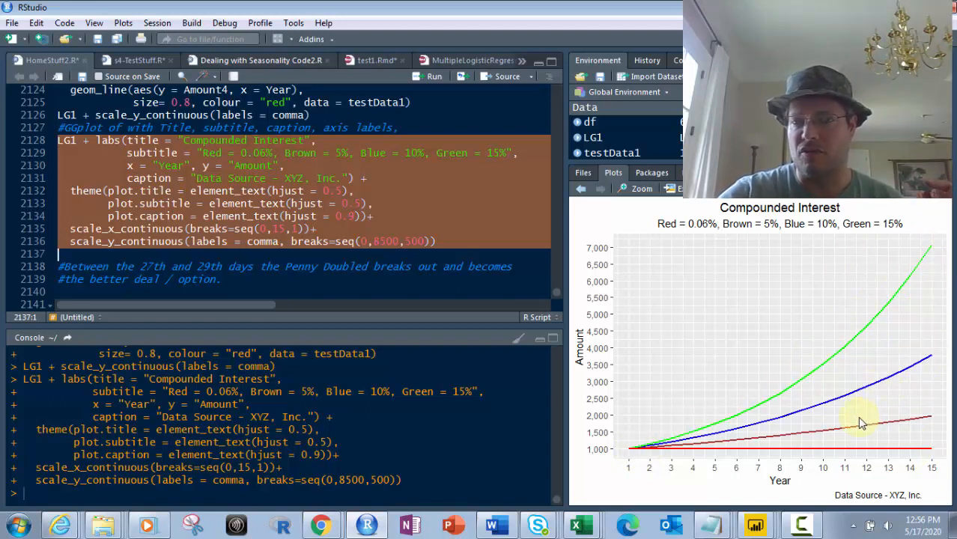
pyautogui.moveTo(878, 393)
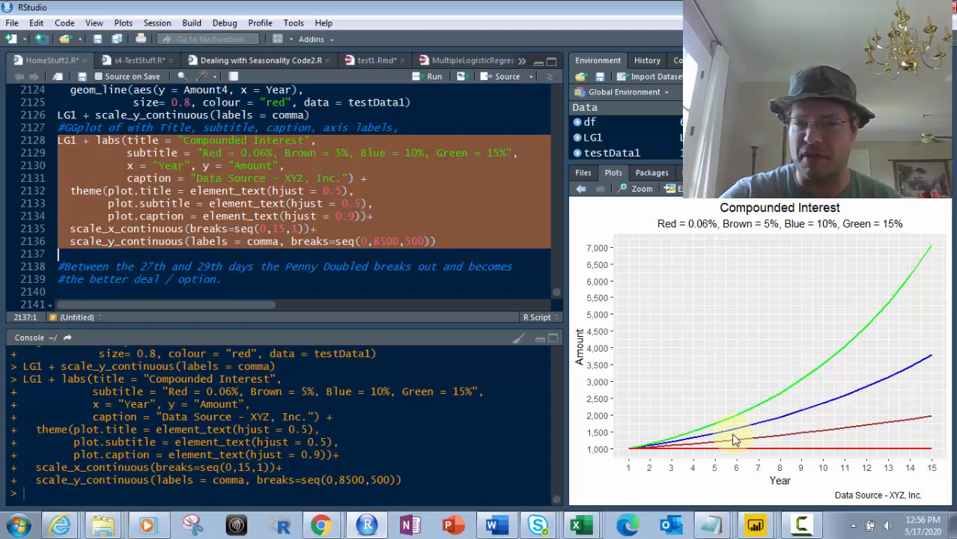
pyautogui.moveTo(931, 419)
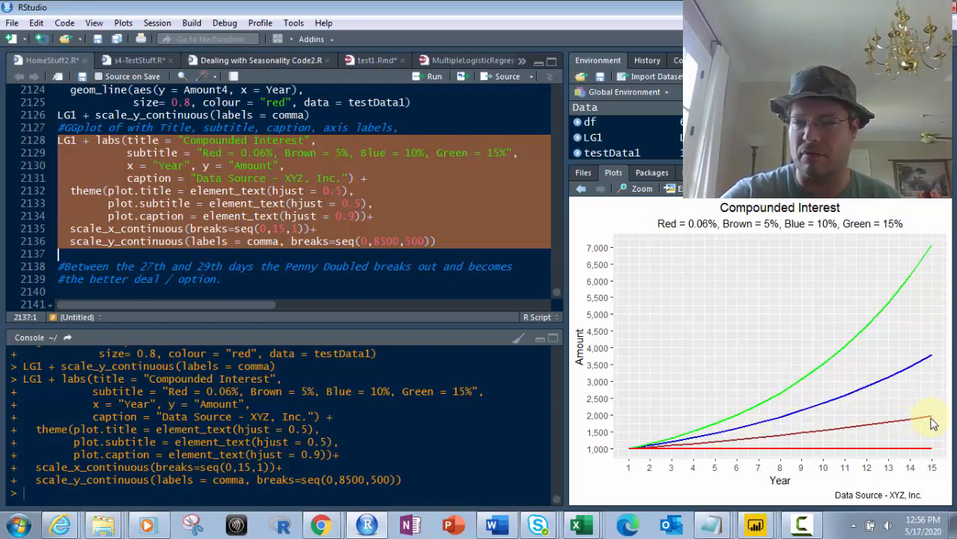
pyautogui.moveTo(892, 434)
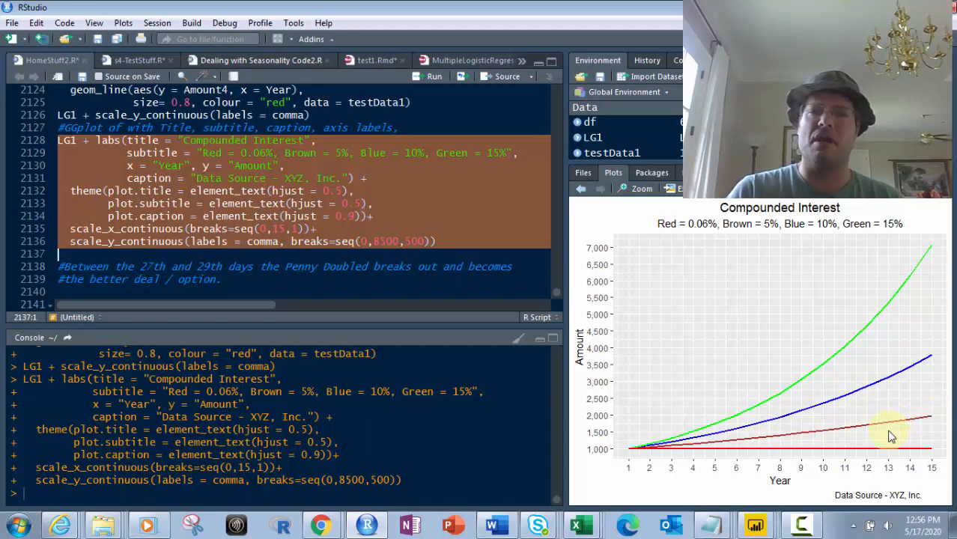